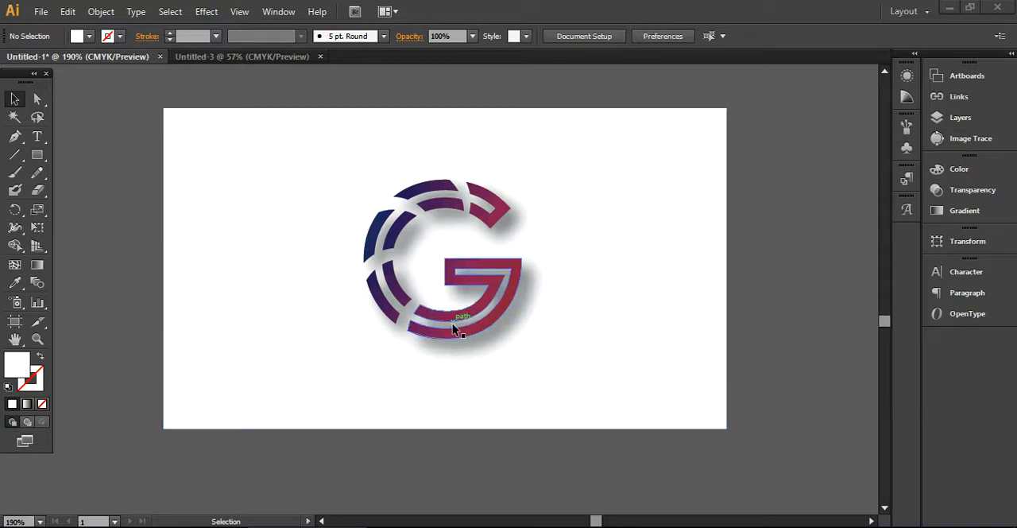
Start a new document from the File menu
click(41, 11)
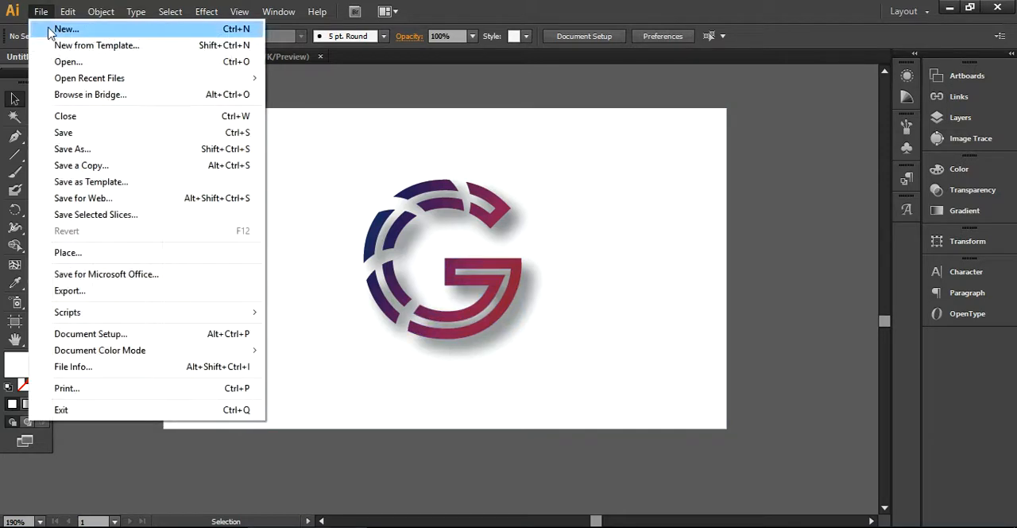
click(67, 29)
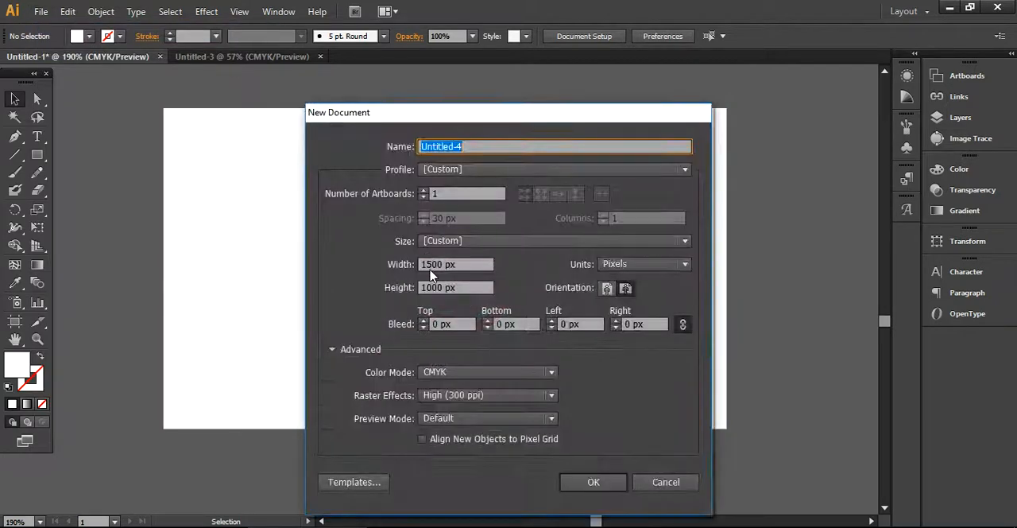
mouse_move(448, 299)
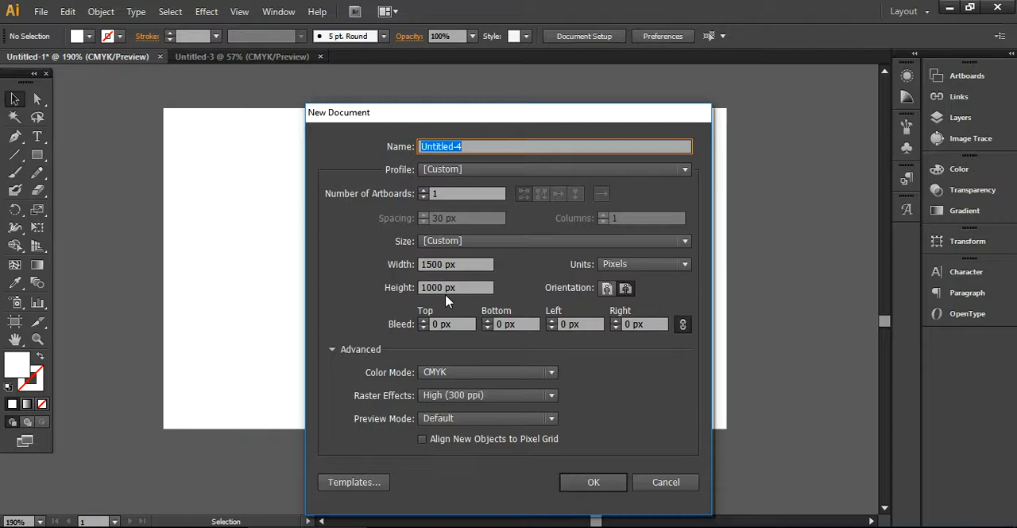
mouse_move(557, 344)
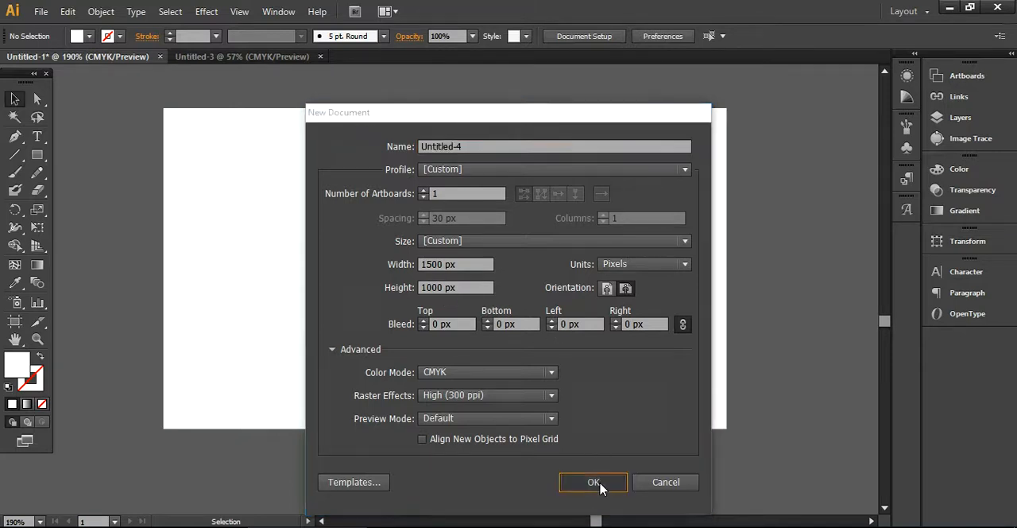
Create the document and draw a rectangle over the whole artboard with a white-to-black gradient fill
click(593, 482)
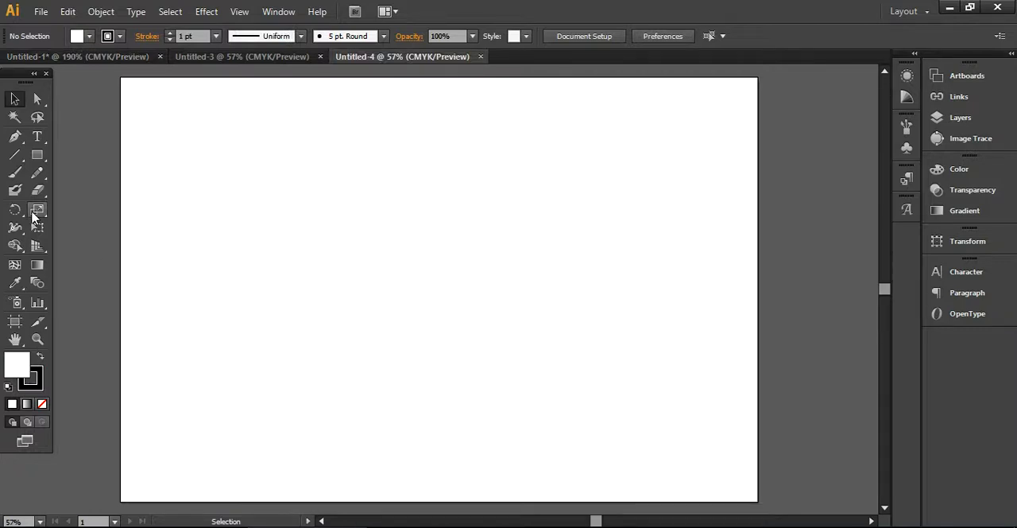
mouse_move(64, 204)
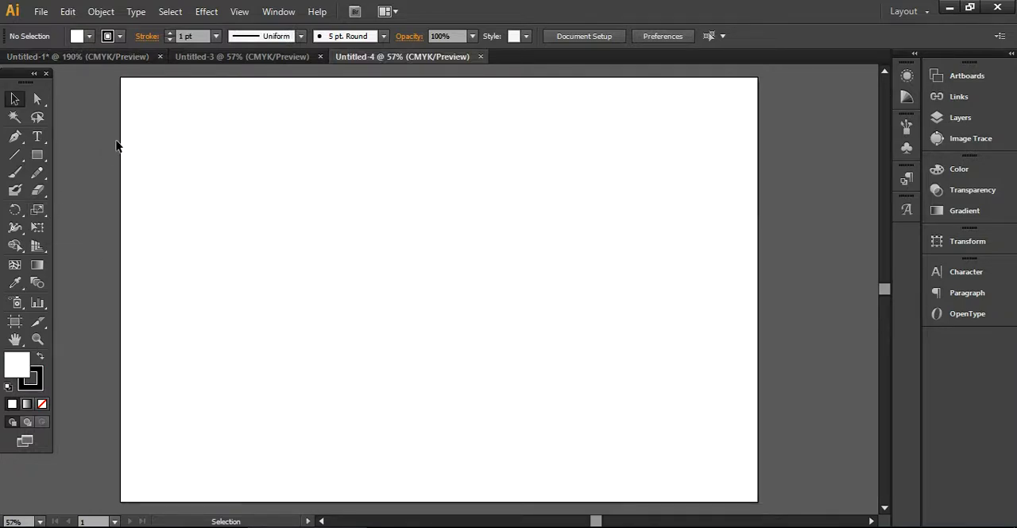
mouse_move(72, 108)
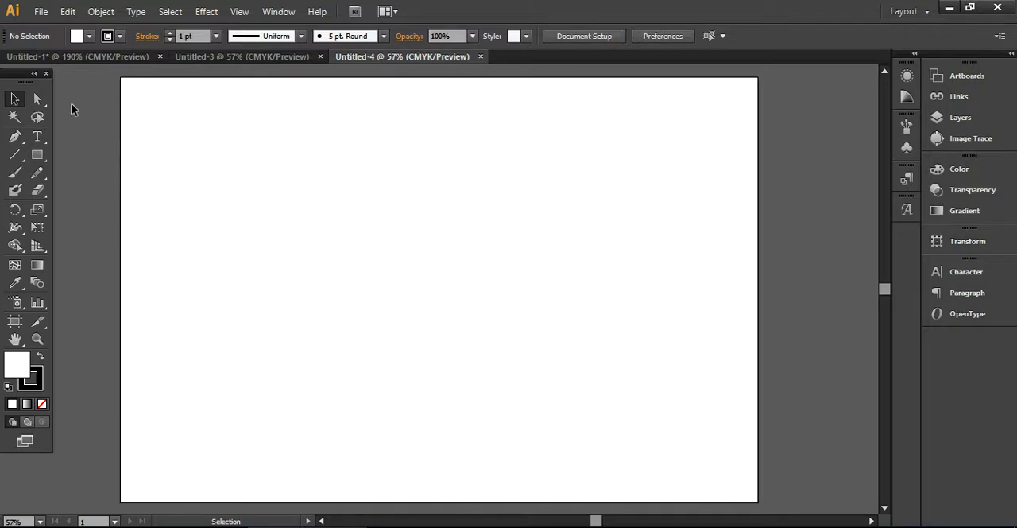
click(38, 154)
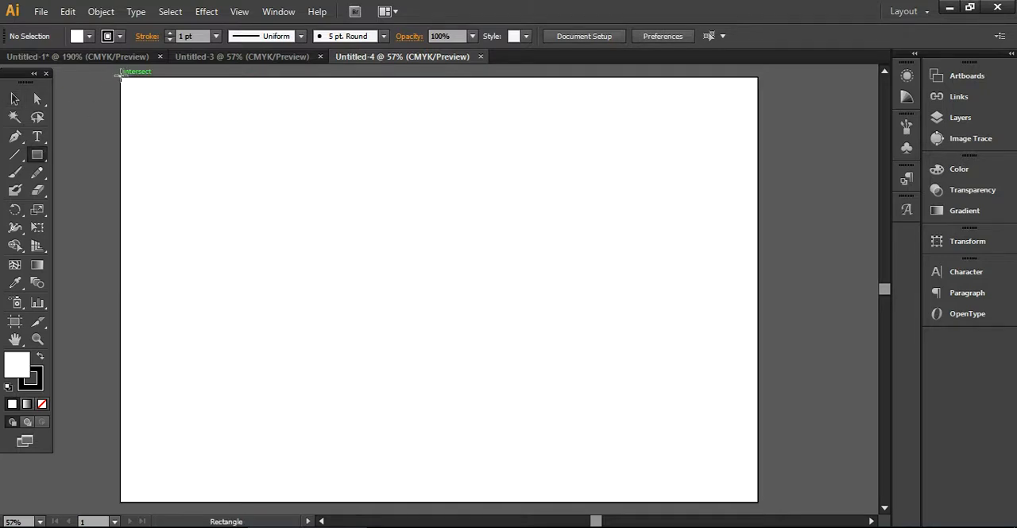
click(124, 76)
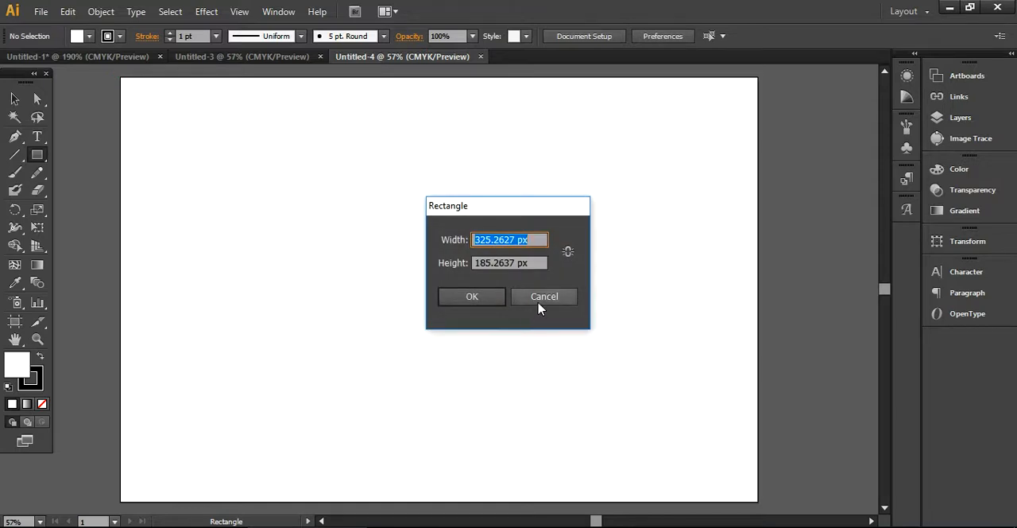
click(543, 296)
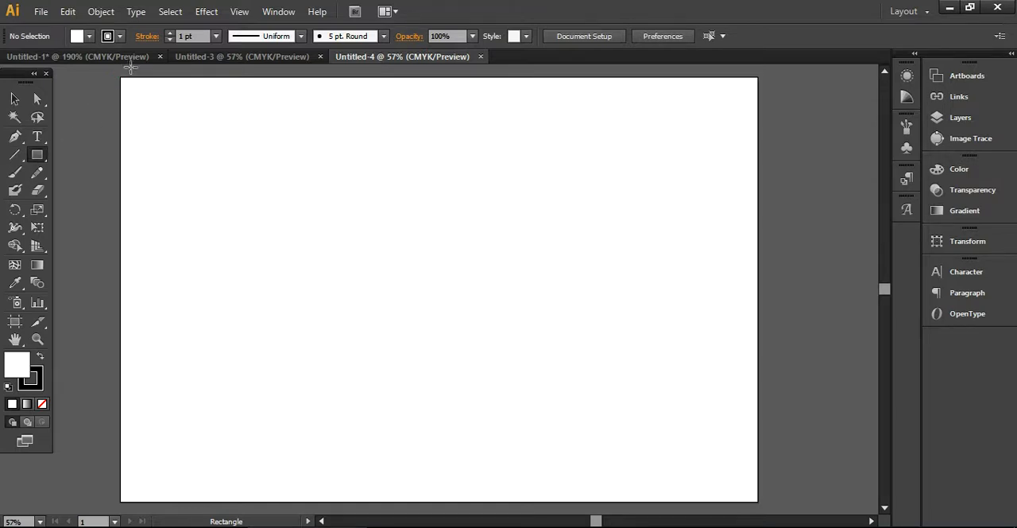
drag(121, 78, 416, 379)
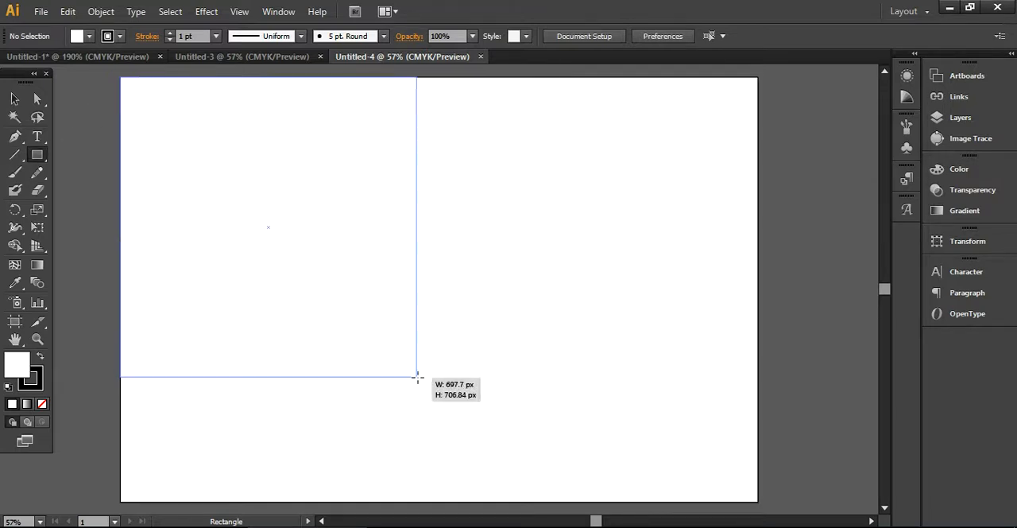
drag(416, 379, 755, 508)
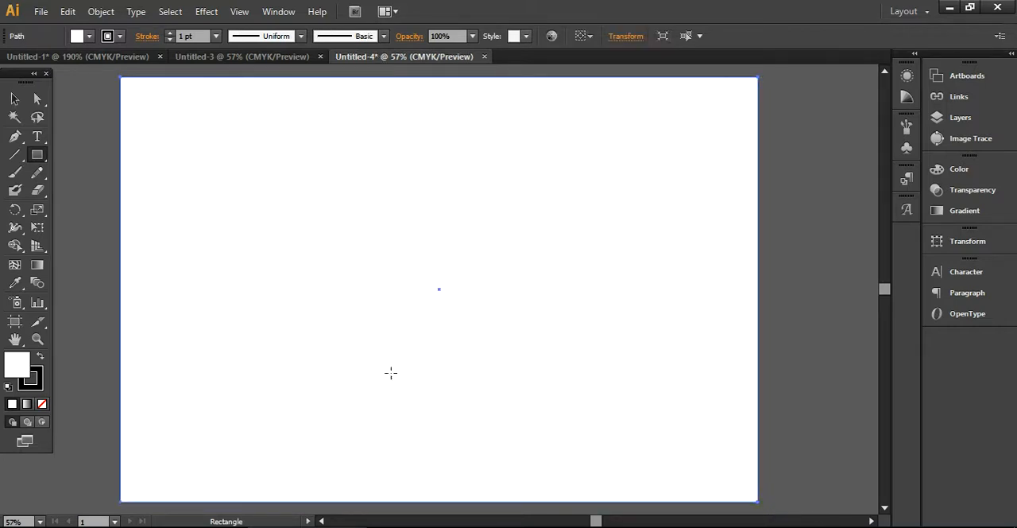
click(89, 37)
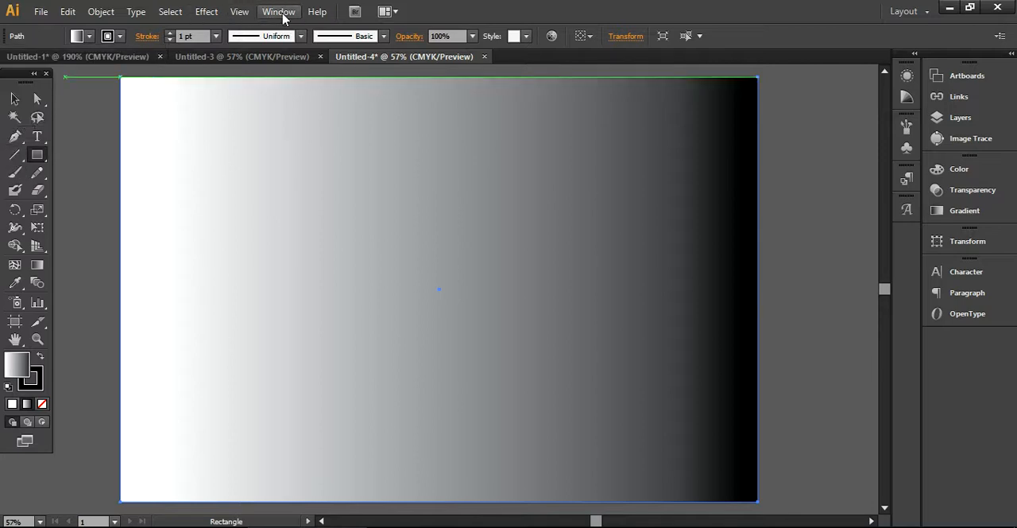
In the Gradient panel, lighten the black stop to about 40% K for a white-to-light-gray fade
click(278, 11)
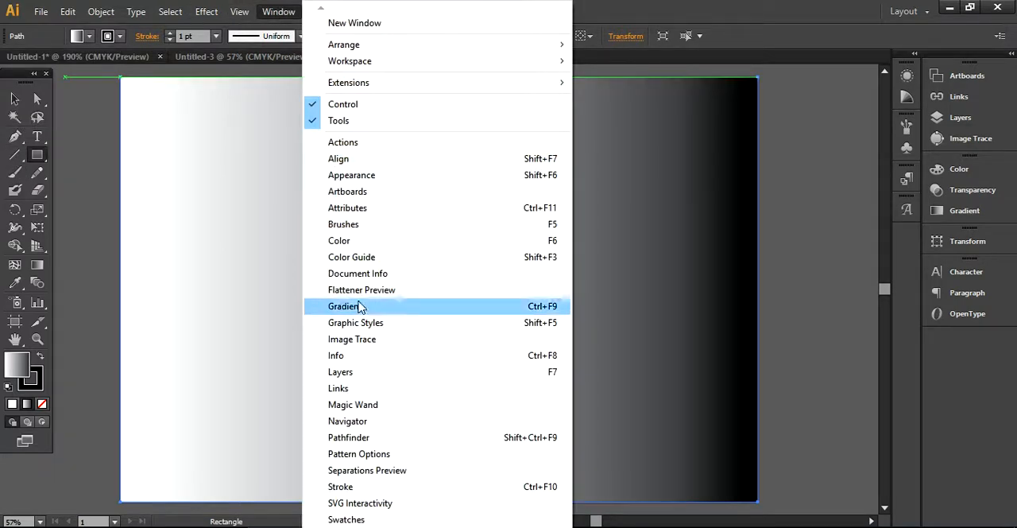
click(343, 305)
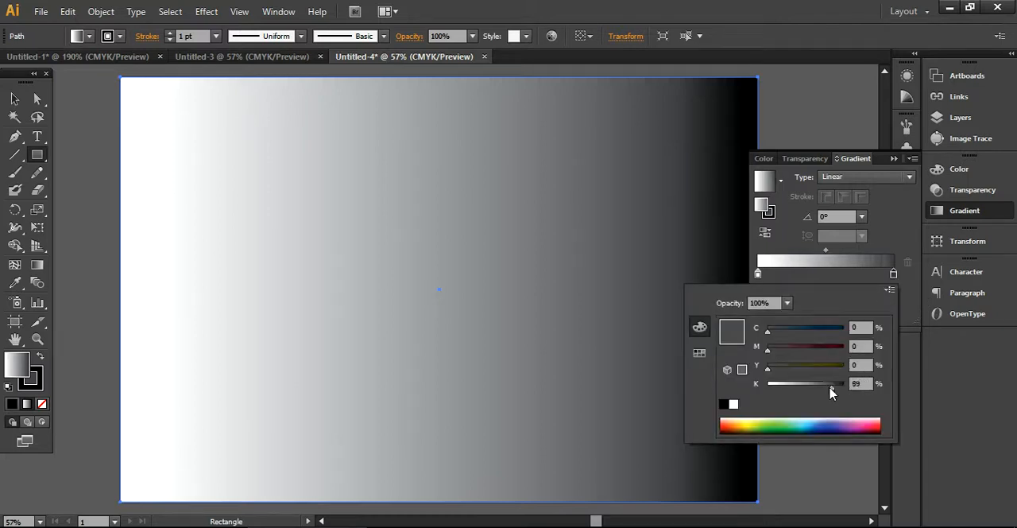
drag(829, 383, 805, 383)
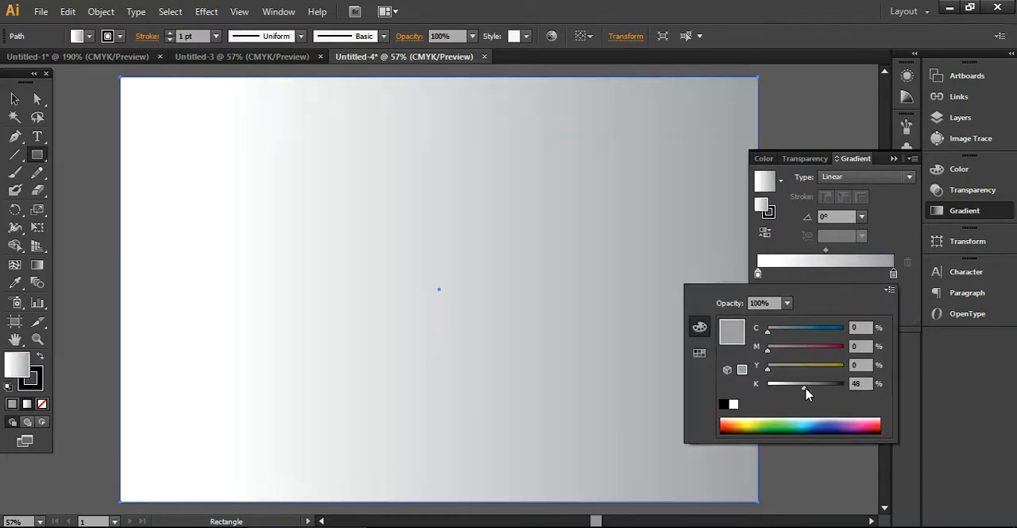
drag(804, 385, 793, 384)
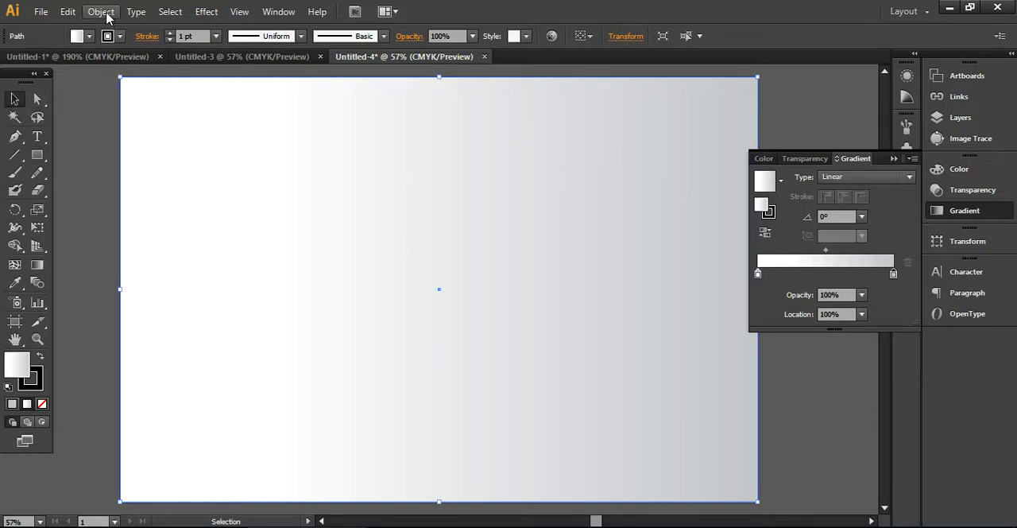
Lock the background rectangle via Object > Lock > Selection so nothing remains selected
click(102, 11)
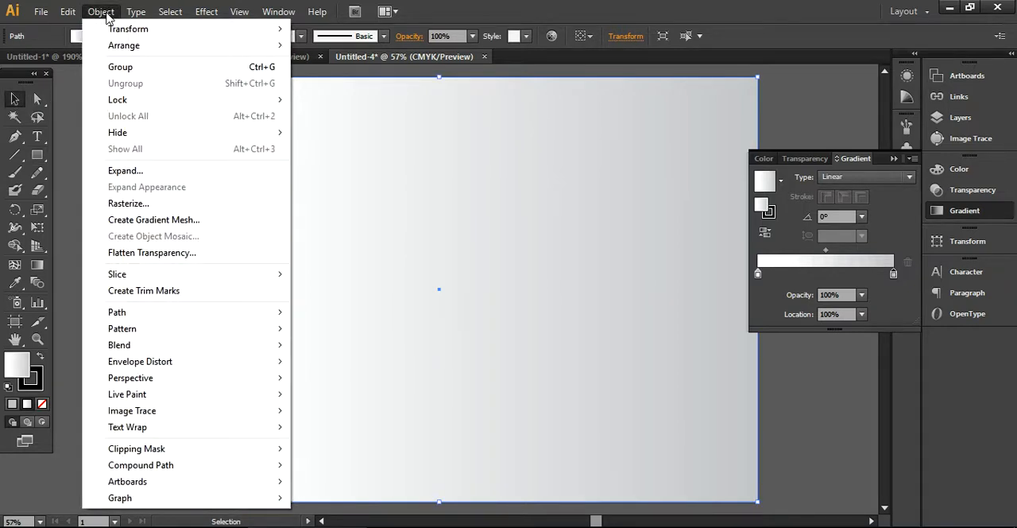
mouse_move(118, 98)
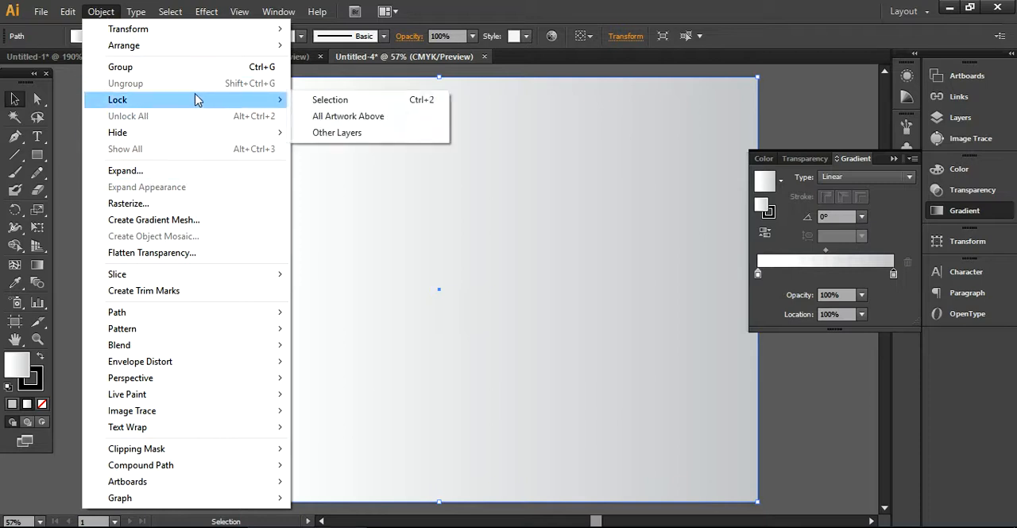
mouse_move(235, 105)
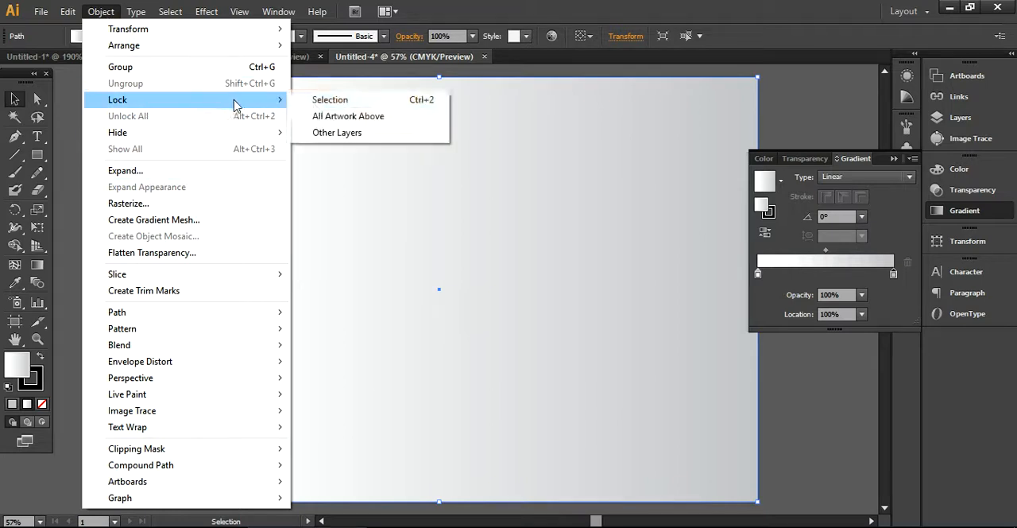
mouse_move(331, 99)
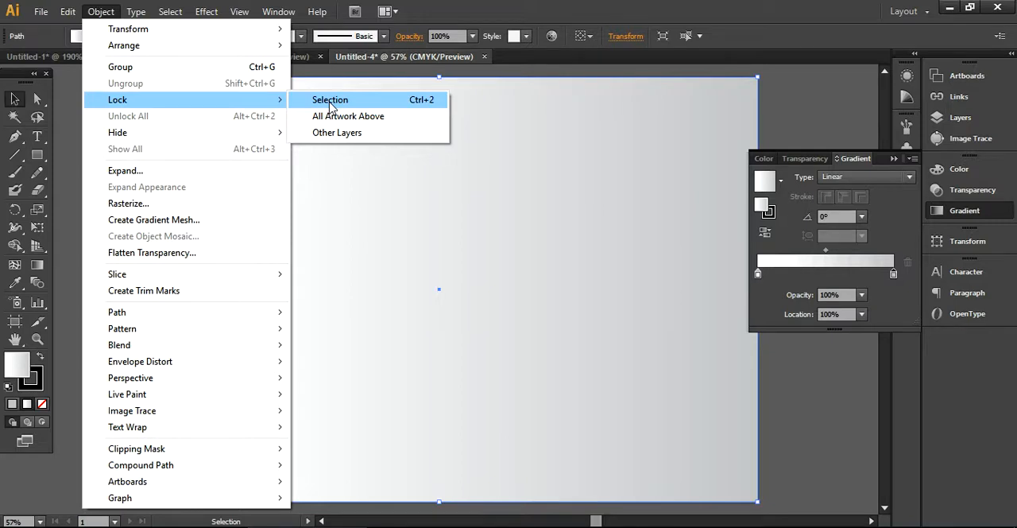
click(330, 98)
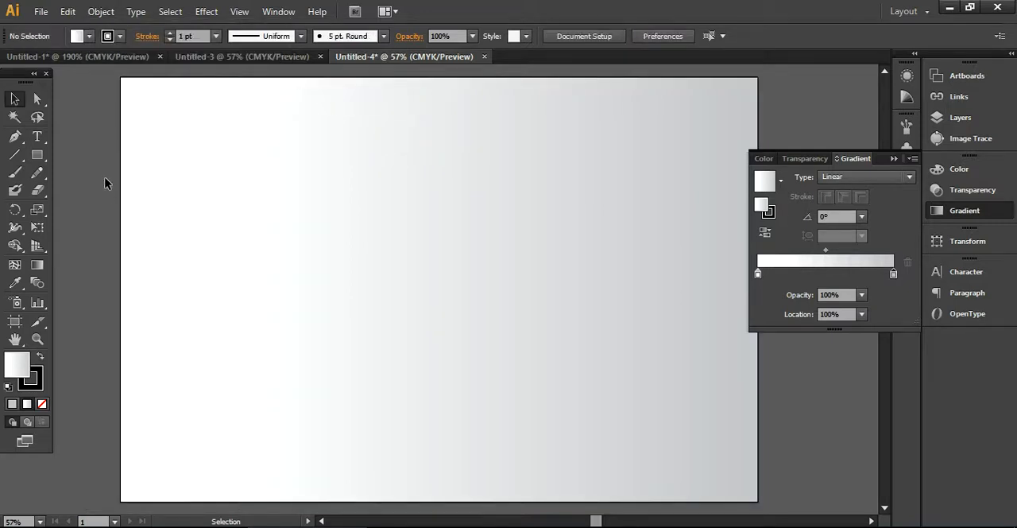
mouse_move(311, 213)
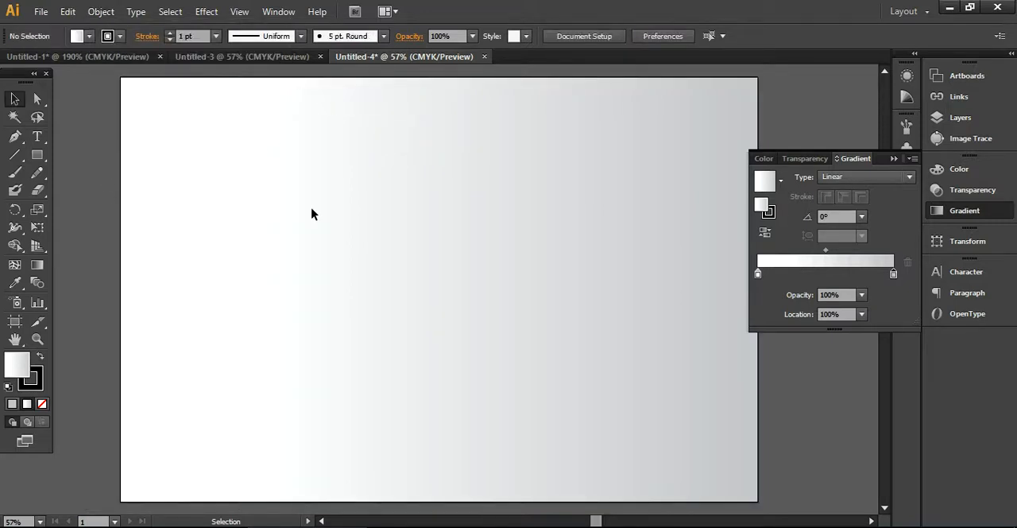
drag(311, 242, 443, 330)
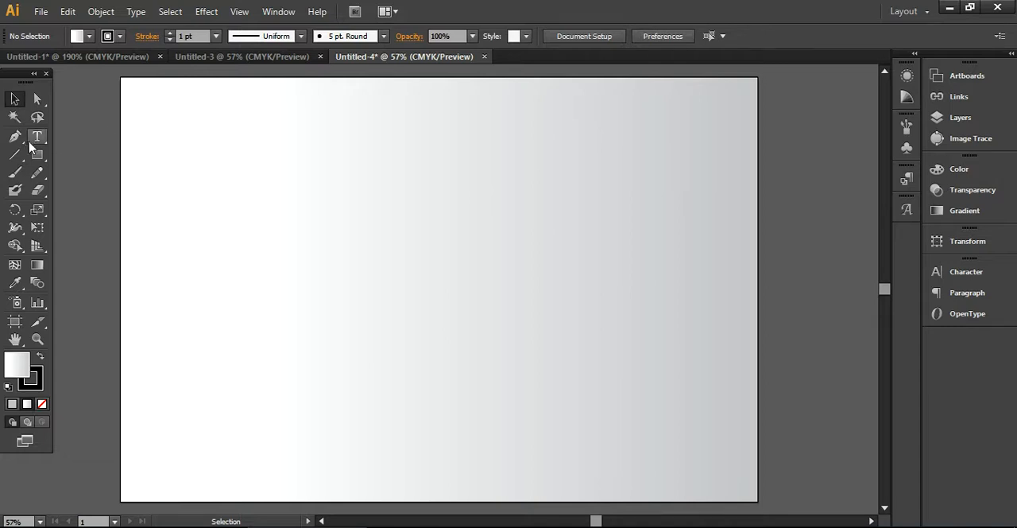
mouse_move(38, 136)
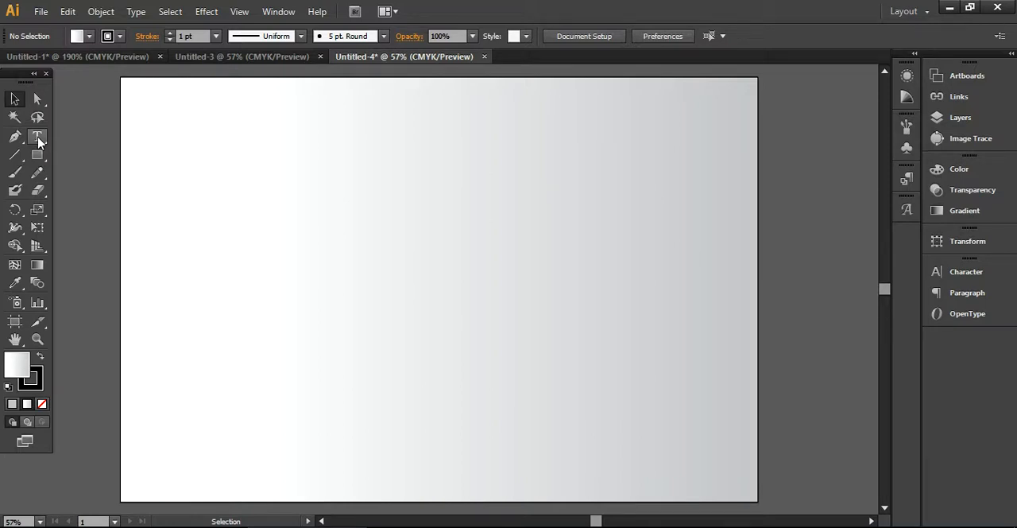
Place a text point for the G and set its font to Century Gothic Bold
click(36, 136)
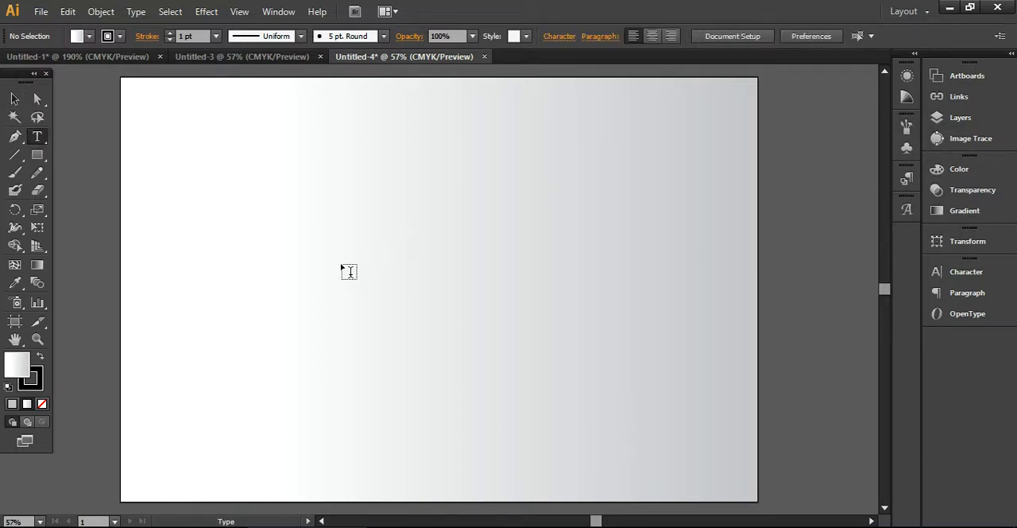
click(36, 136)
text(G)
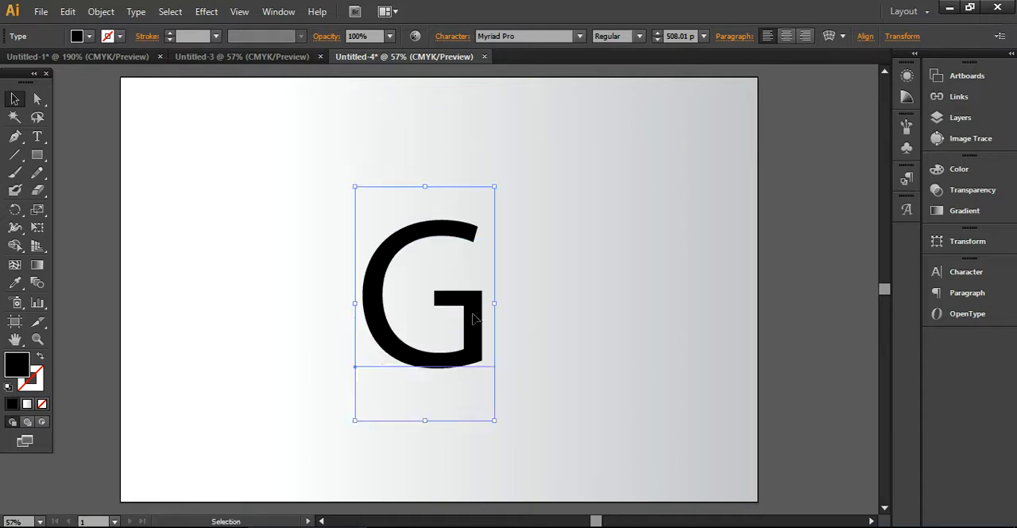
click(524, 35)
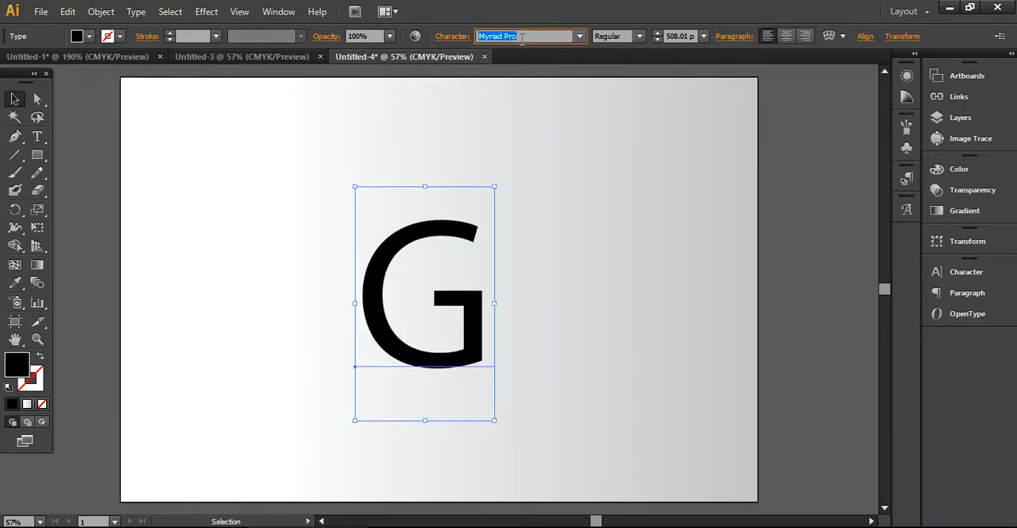
text(Century Gothic)
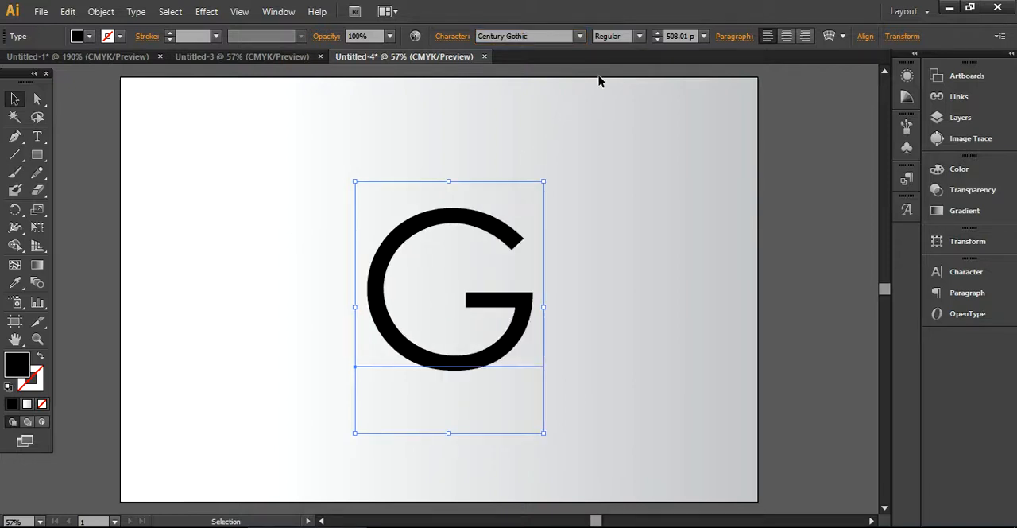
click(639, 35)
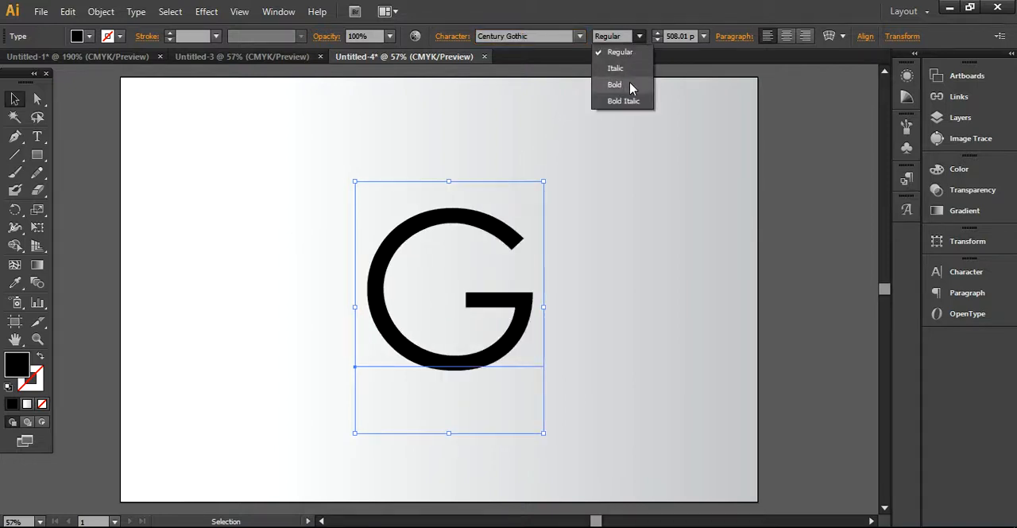
click(613, 84)
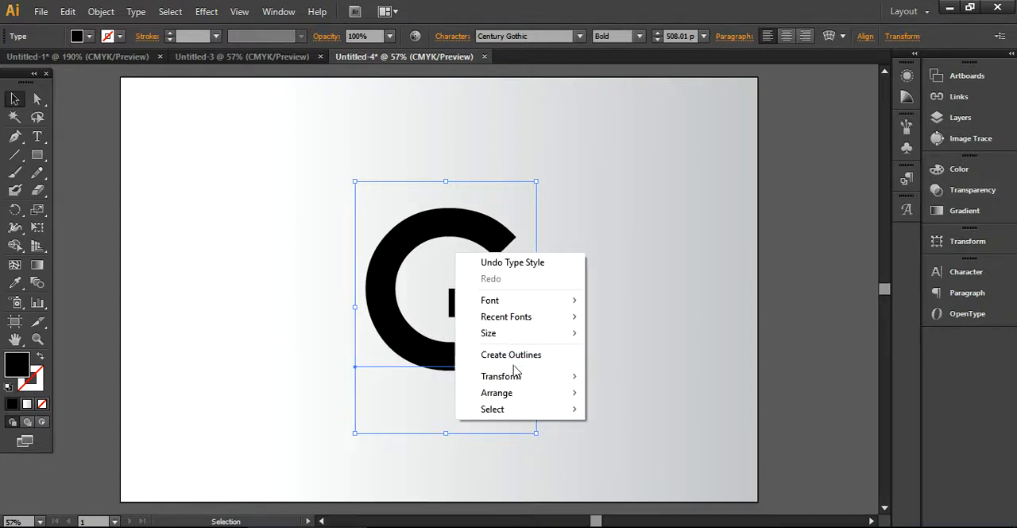
Convert the G to outlines and drag it toward the artboard centre
click(512, 355)
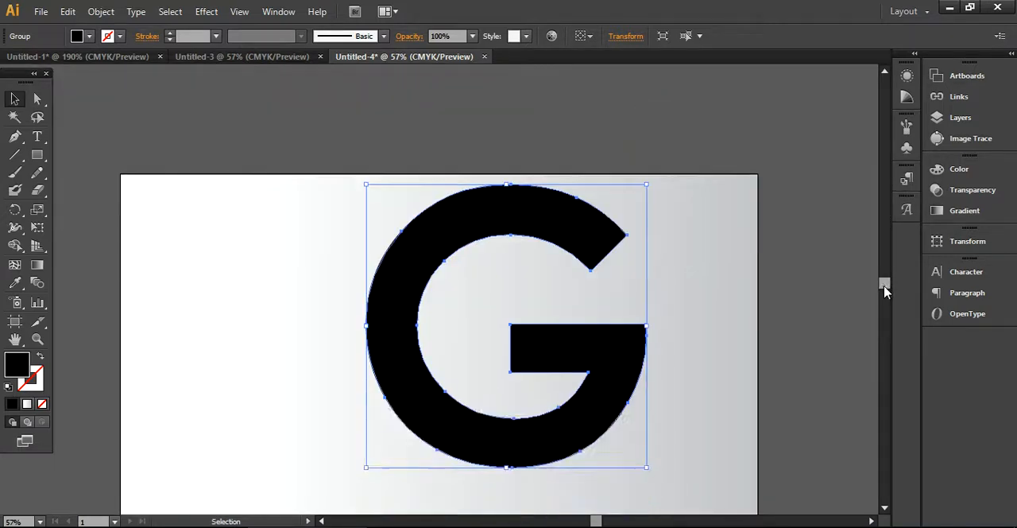
scroll(down, 3)
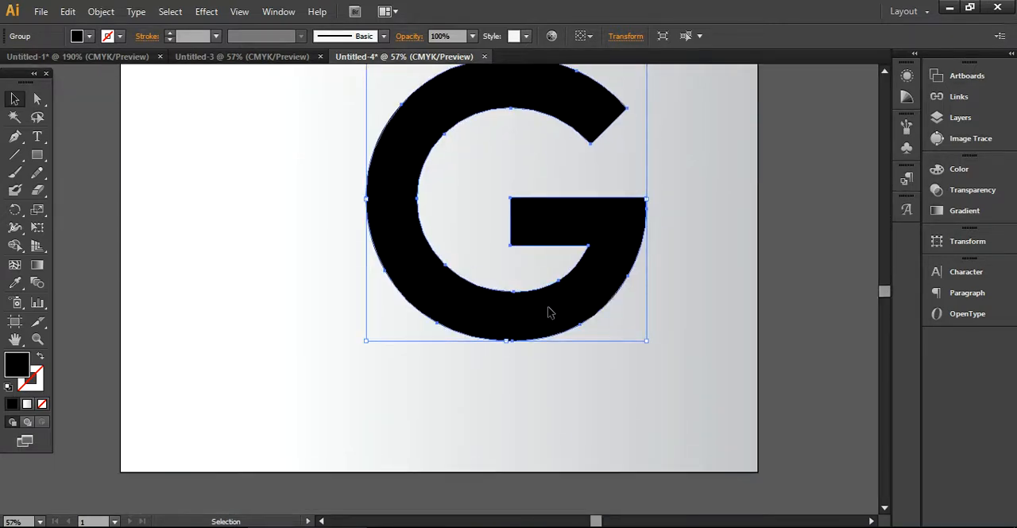
drag(548, 311, 547, 367)
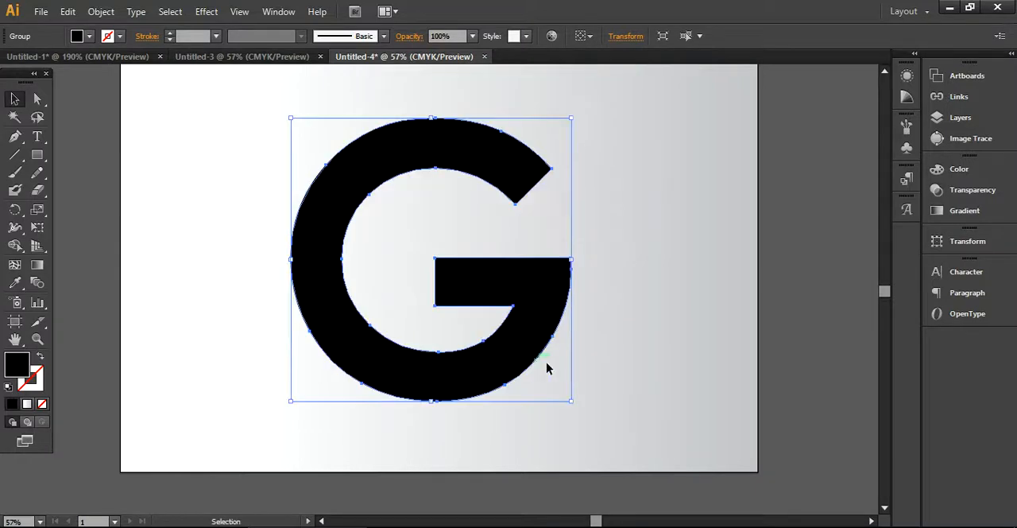
click(591, 383)
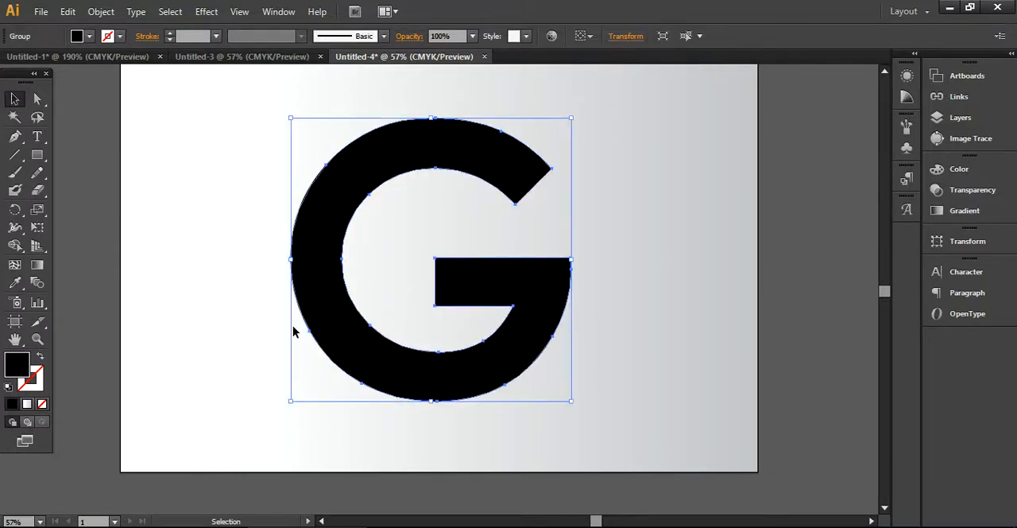
click(102, 11)
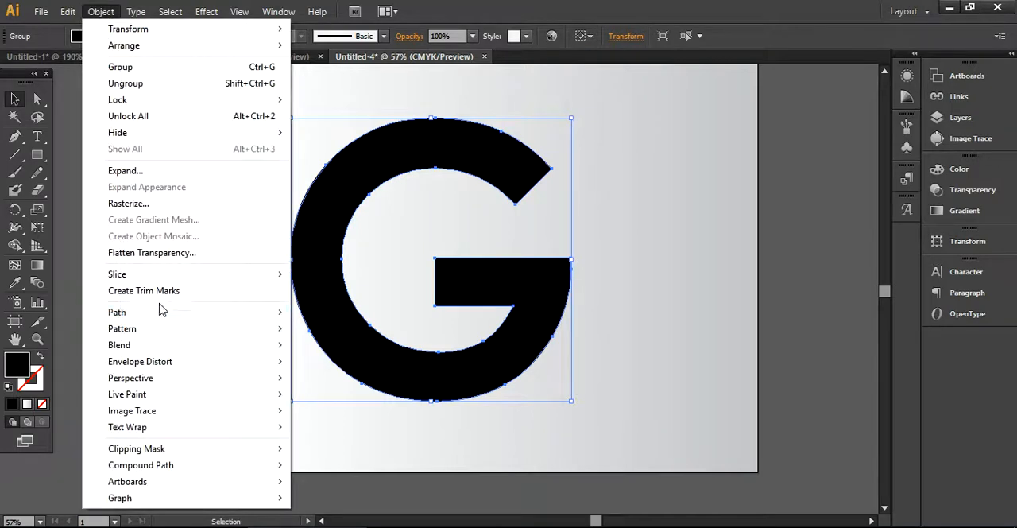
Apply Offset Path with Preview on, trying -30 px then settling on -40 px
click(334, 365)
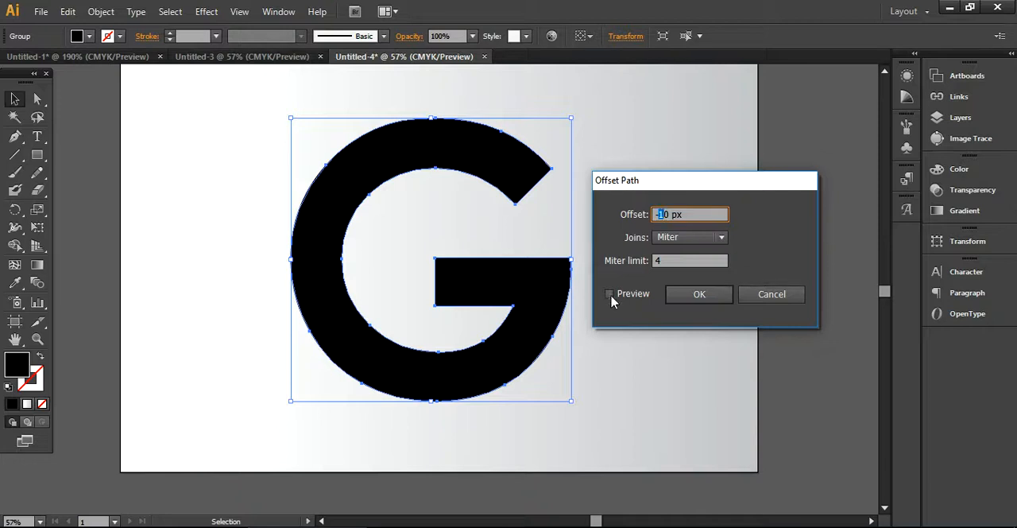
click(609, 293)
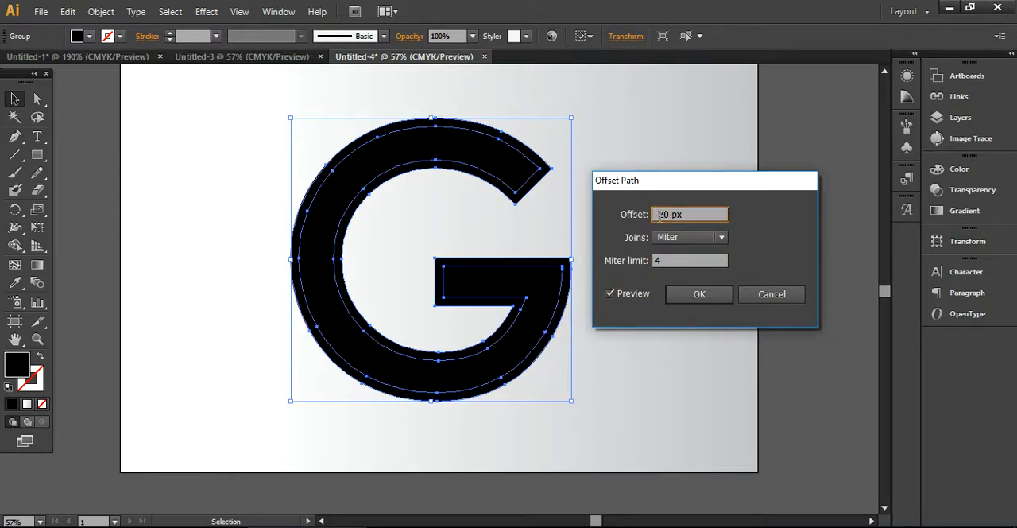
text(-30 px)
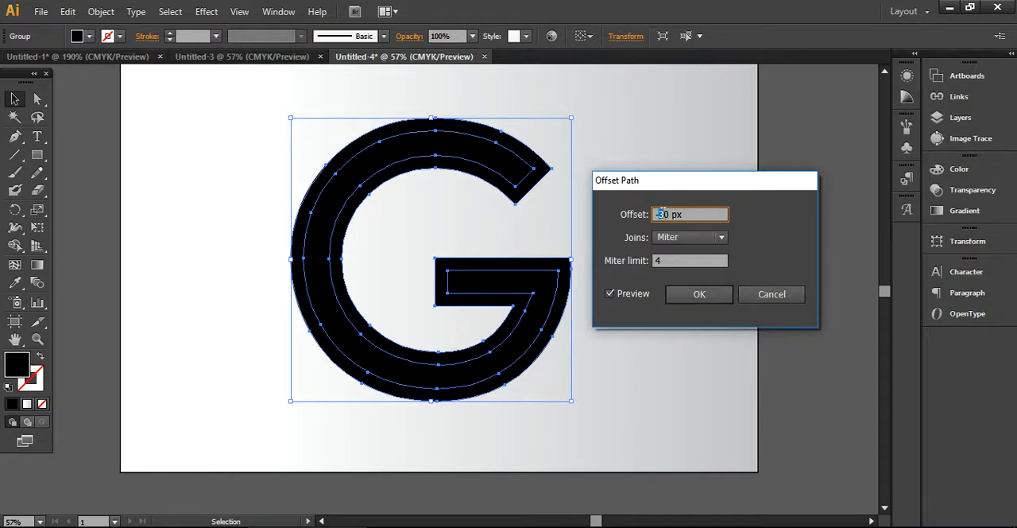
text(-40 px)
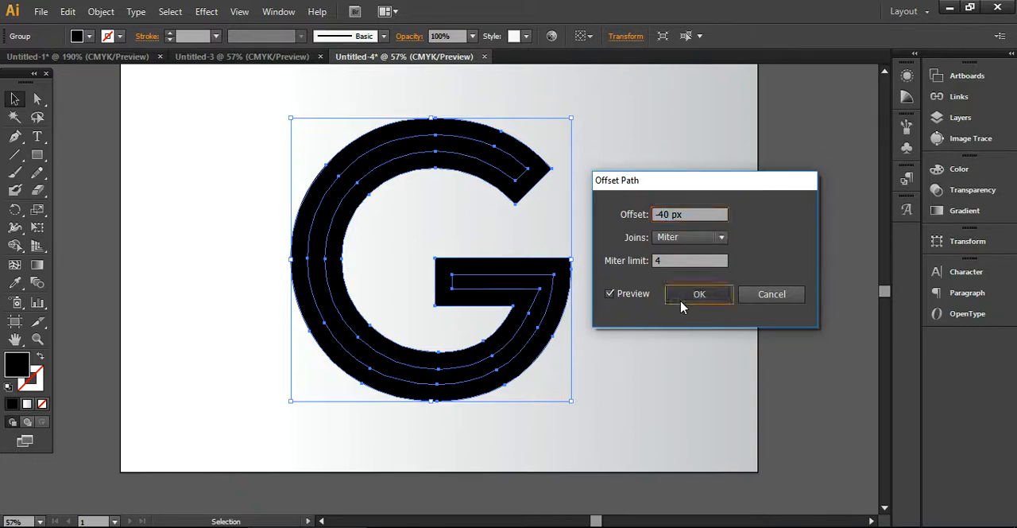
click(699, 293)
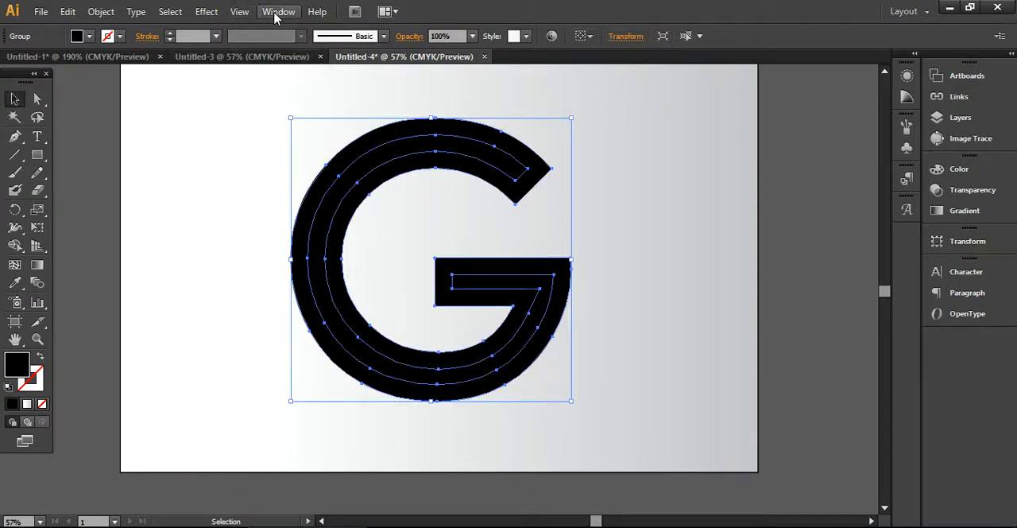
Subtract the inner contour with Pathfinder Minus Front and recentre the hollow G on the page
click(278, 11)
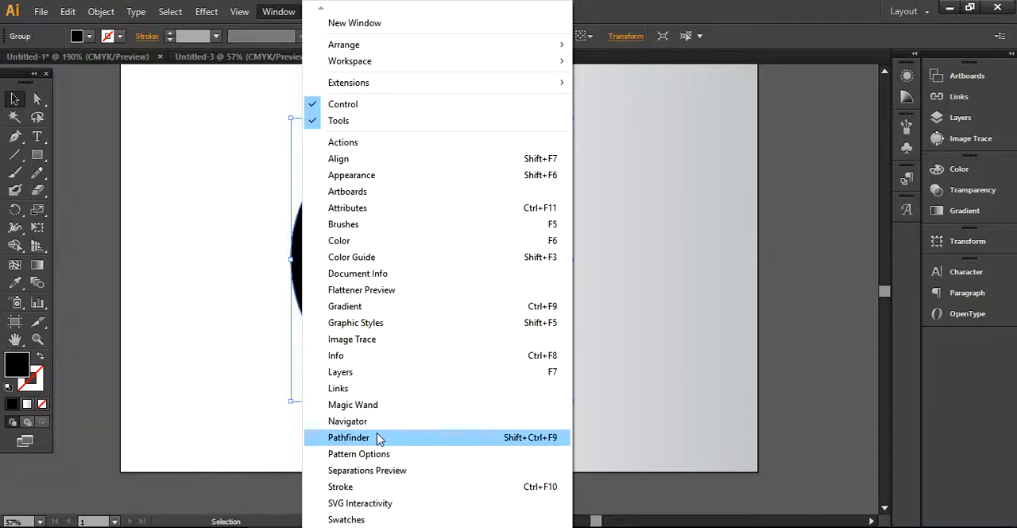
click(348, 437)
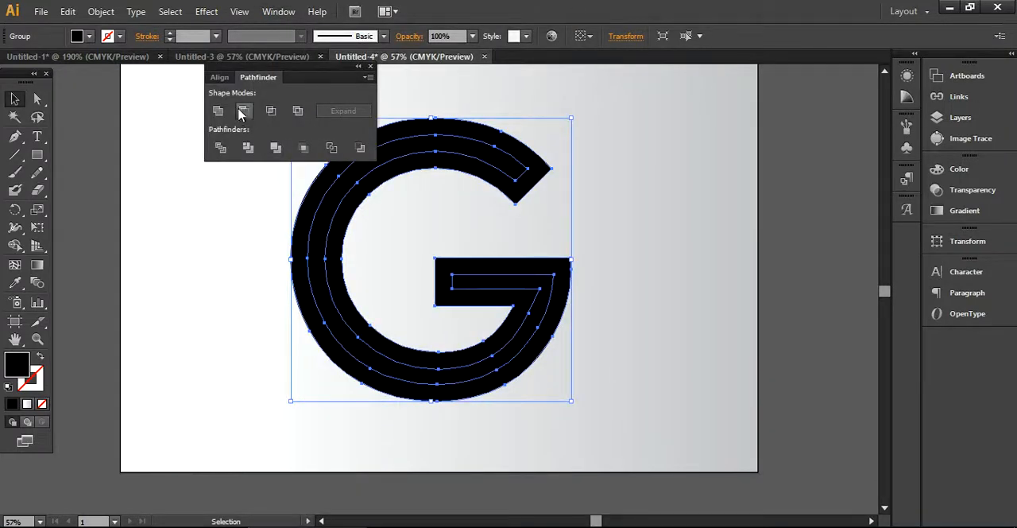
click(243, 111)
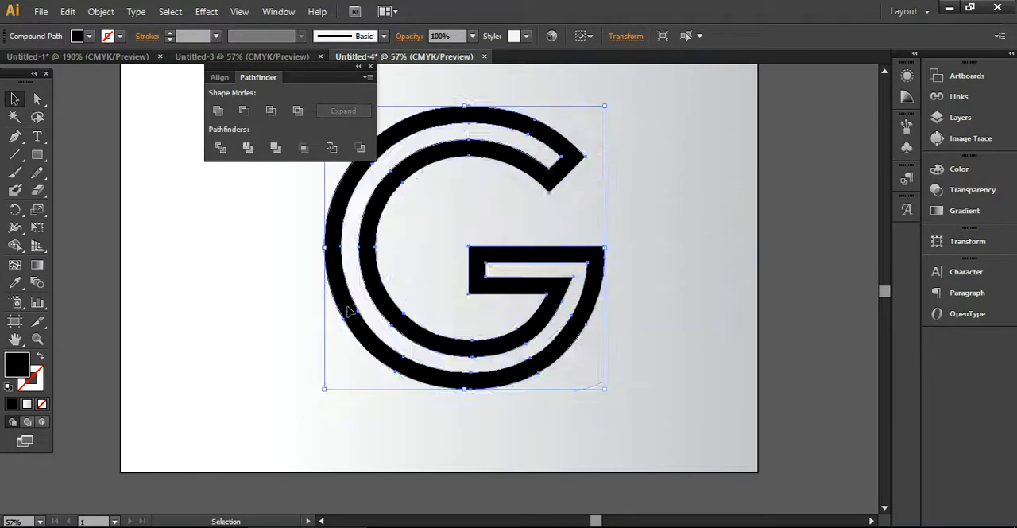
drag(464, 246, 576, 258)
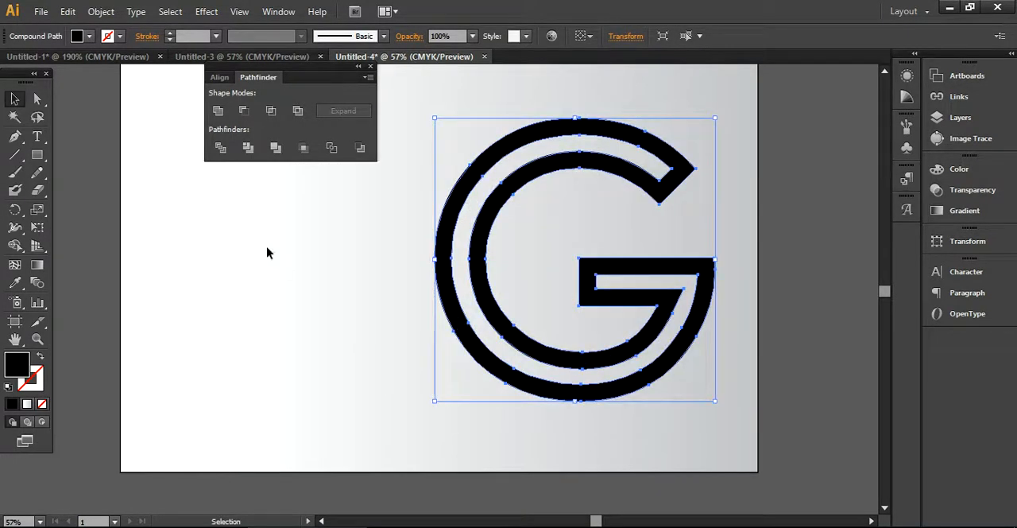
drag(573, 263, 333, 270)
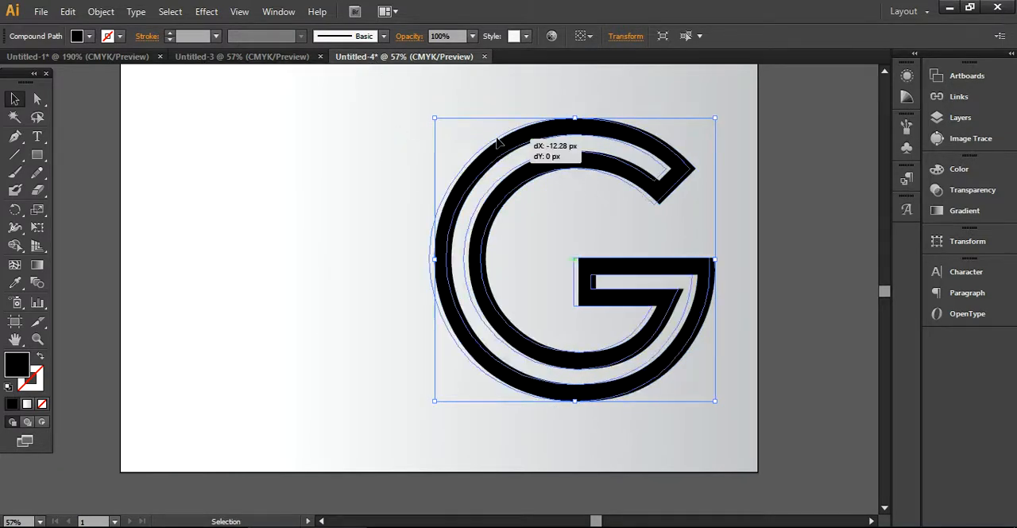
drag(576, 257, 448, 258)
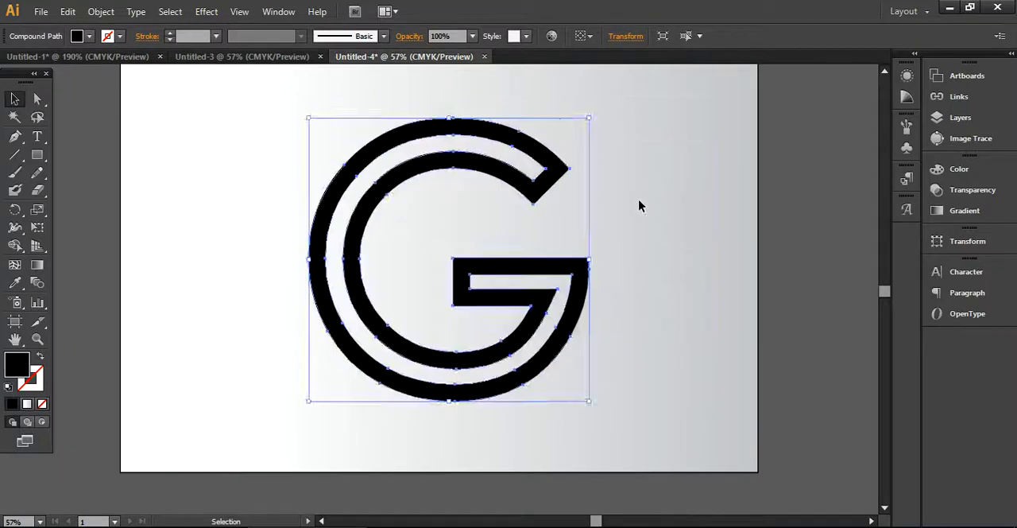
Draw a black circle left of the G with the Ellipse tool and Alt-drag an offset duplicate over it
click(37, 154)
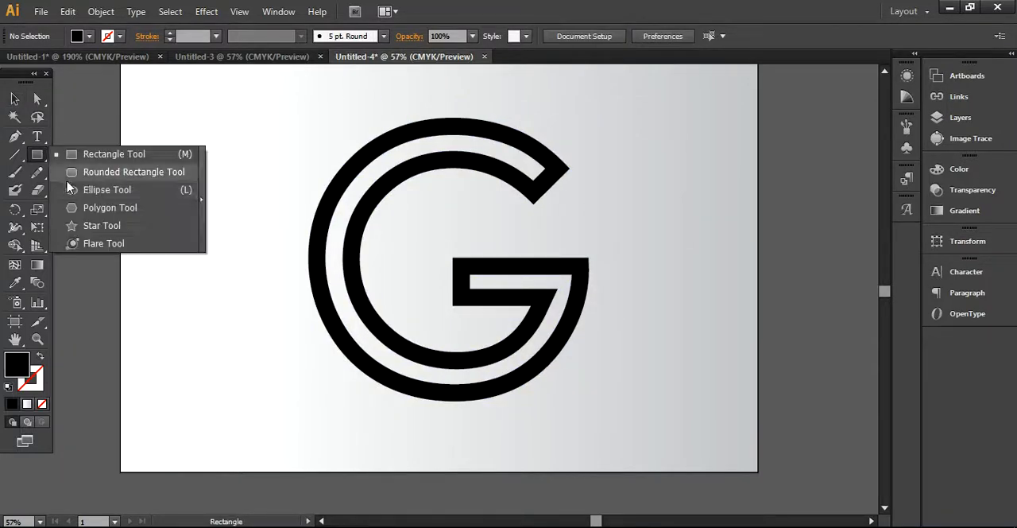
click(106, 190)
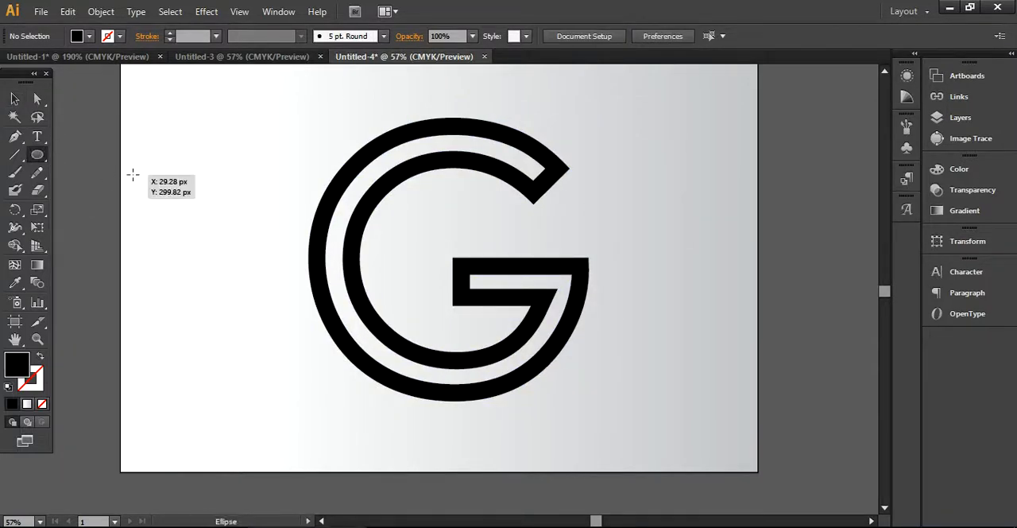
drag(134, 173, 242, 318)
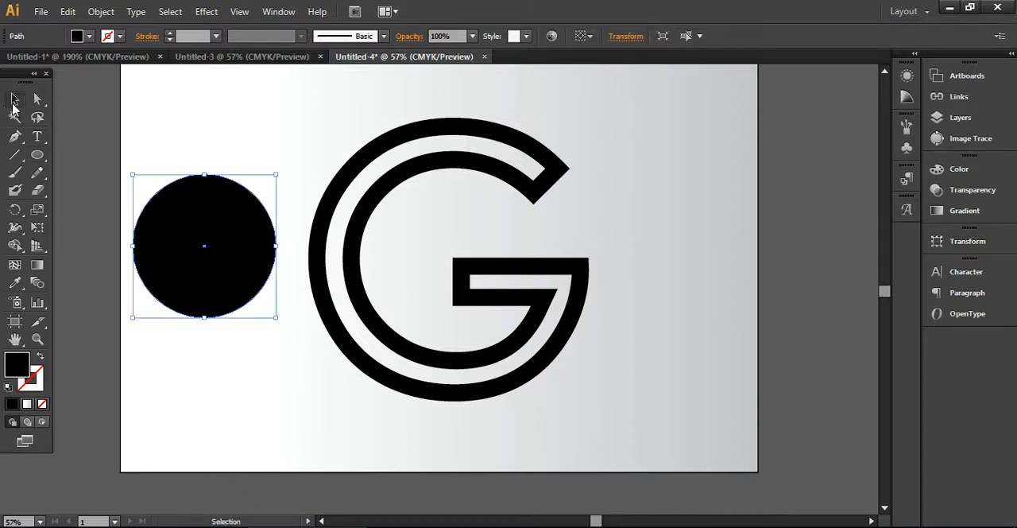
drag(203, 246, 178, 242)
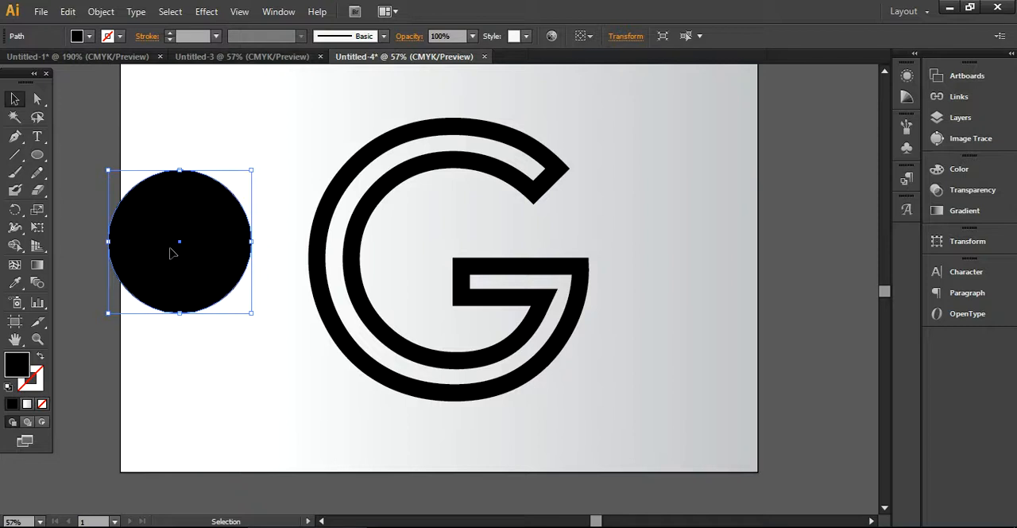
drag(183, 246, 168, 255)
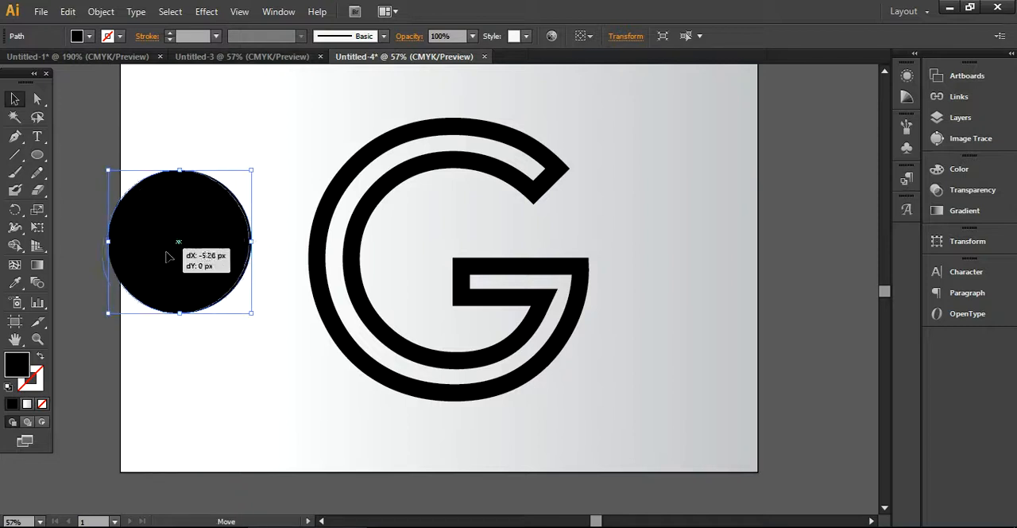
drag(178, 241, 166, 262)
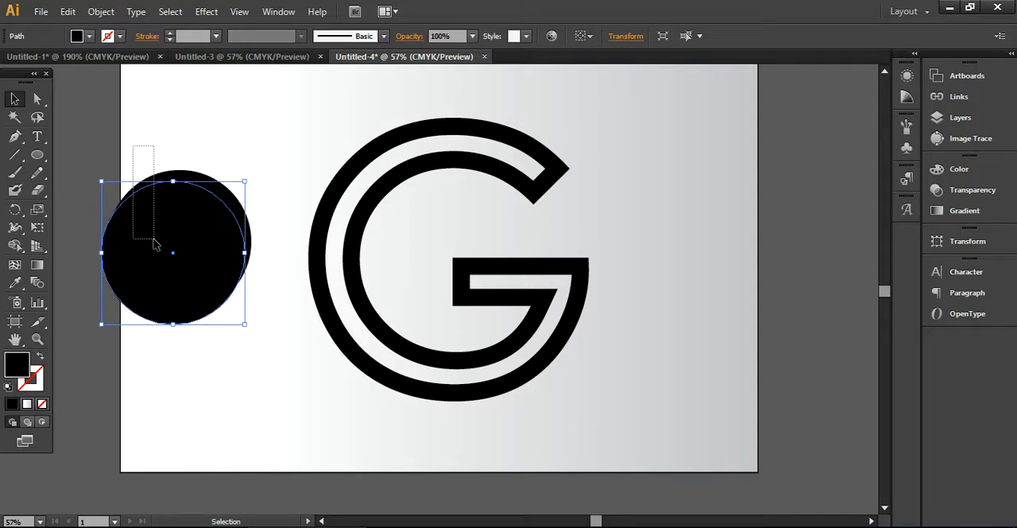
Minus Front the two circles into a thin crescent and rotate it with its bounding box
click(278, 12)
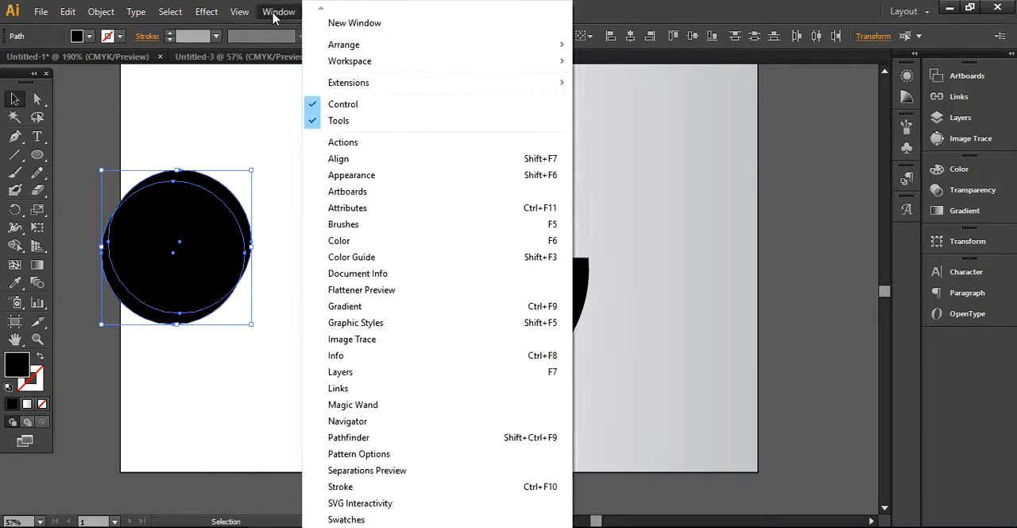
mouse_move(347, 419)
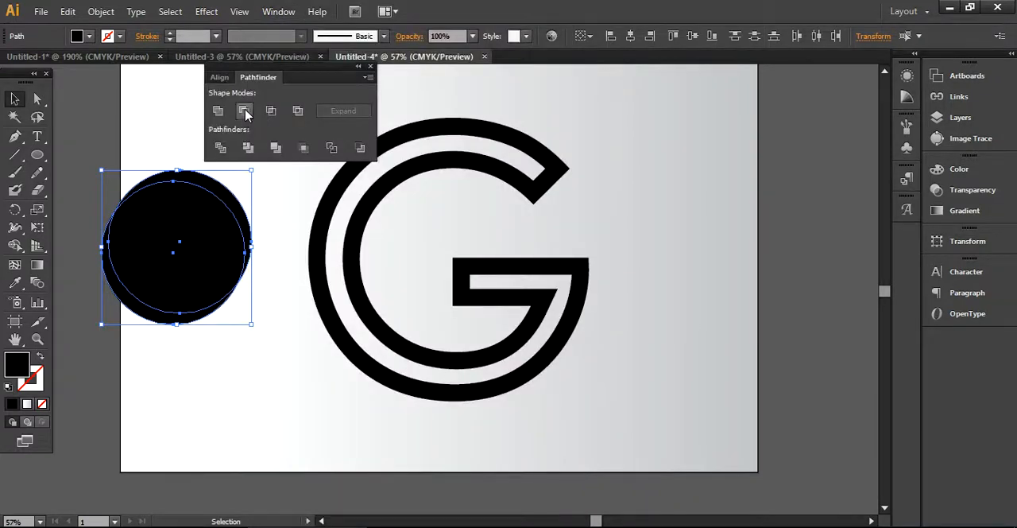
click(245, 111)
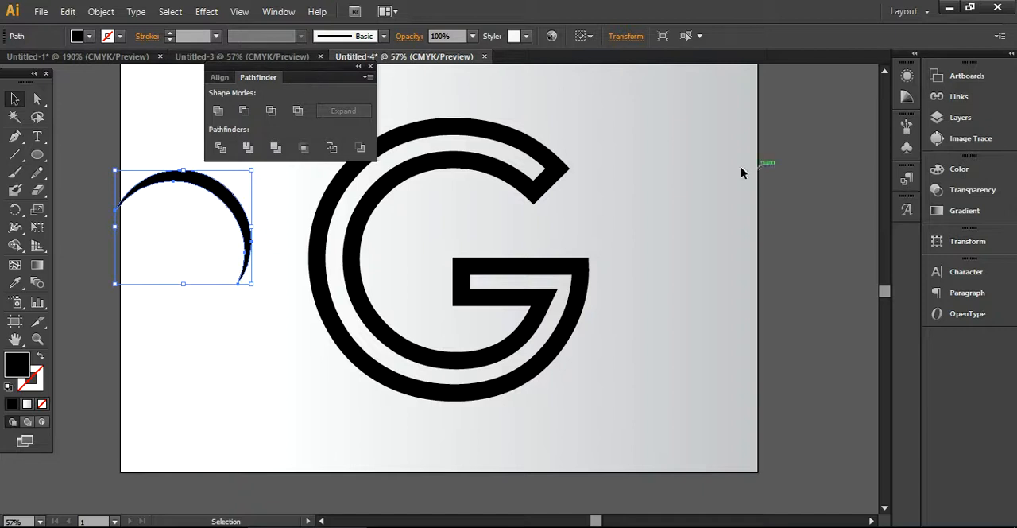
drag(257, 78, 779, 131)
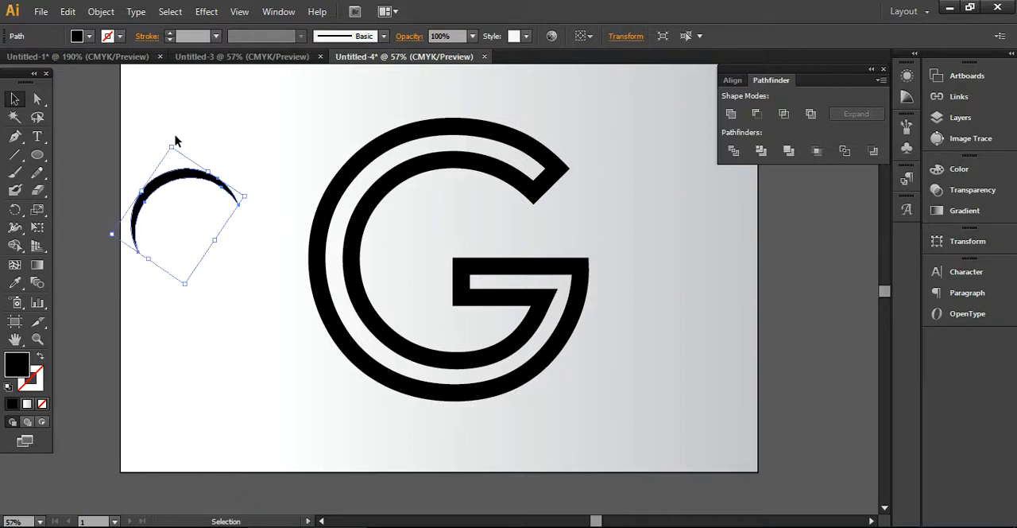
mouse_move(251, 193)
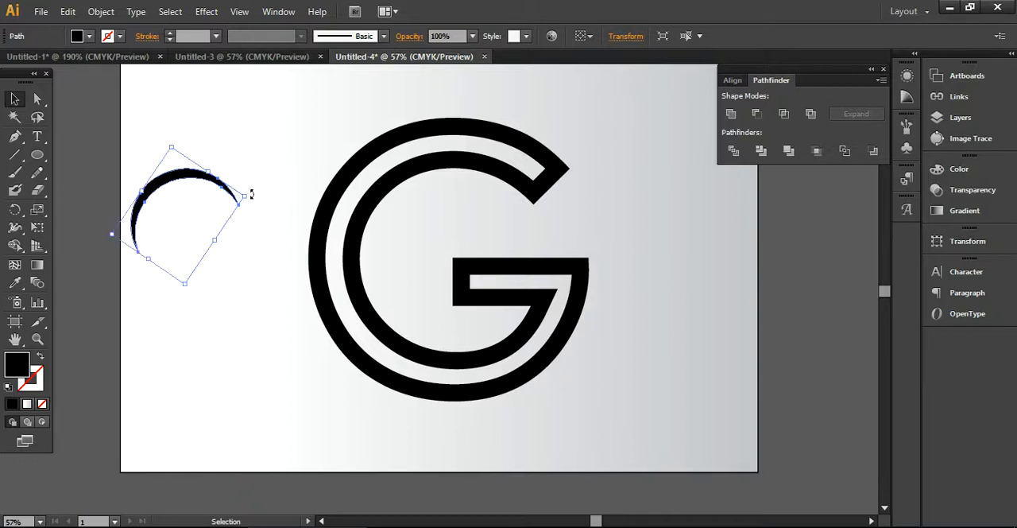
Position rotated crescent copies across the G's top, upper-left and left stripes
drag(245, 194, 201, 263)
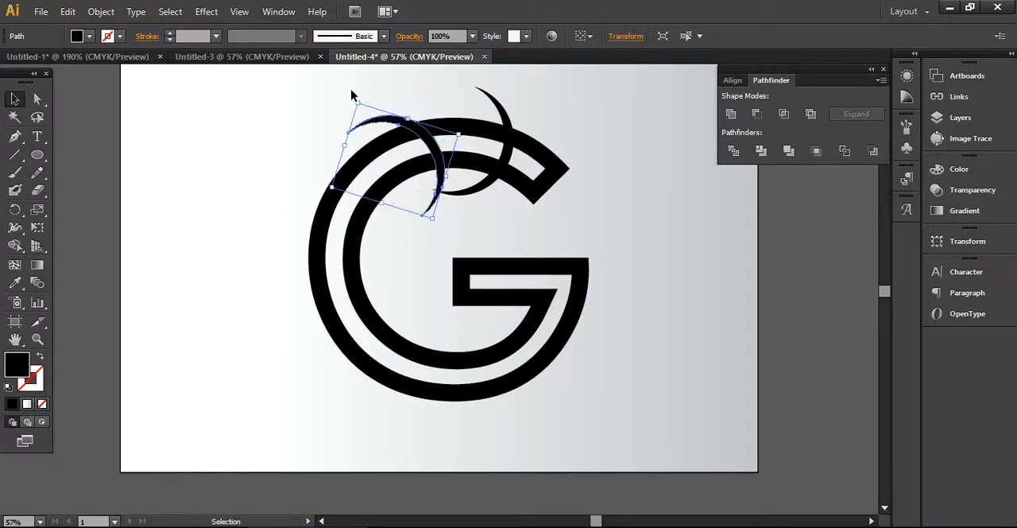
drag(421, 151, 416, 148)
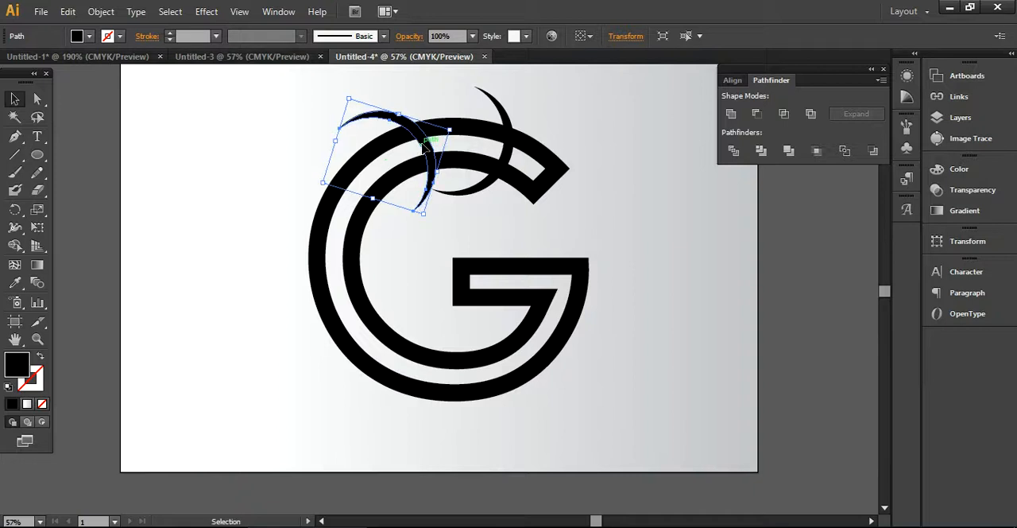
drag(429, 148, 381, 178)
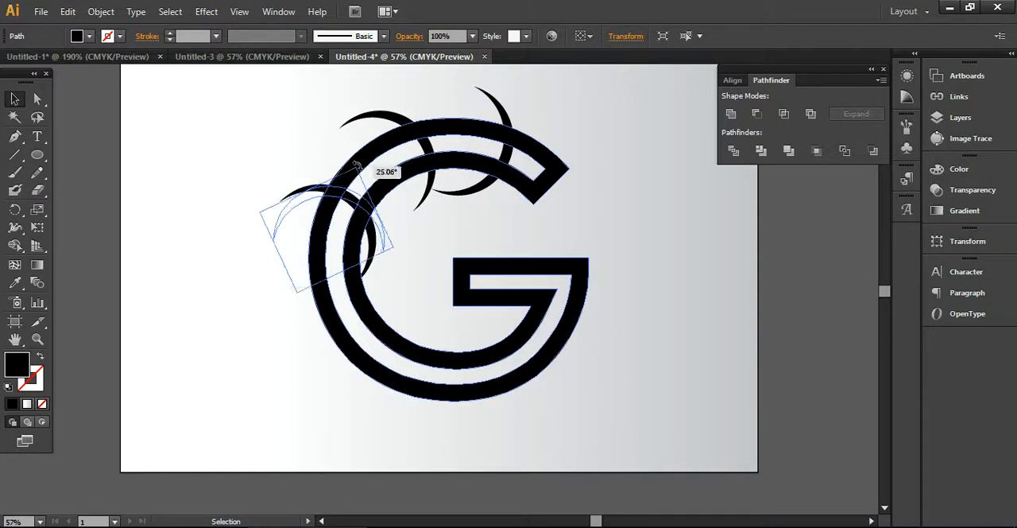
drag(353, 167, 356, 168)
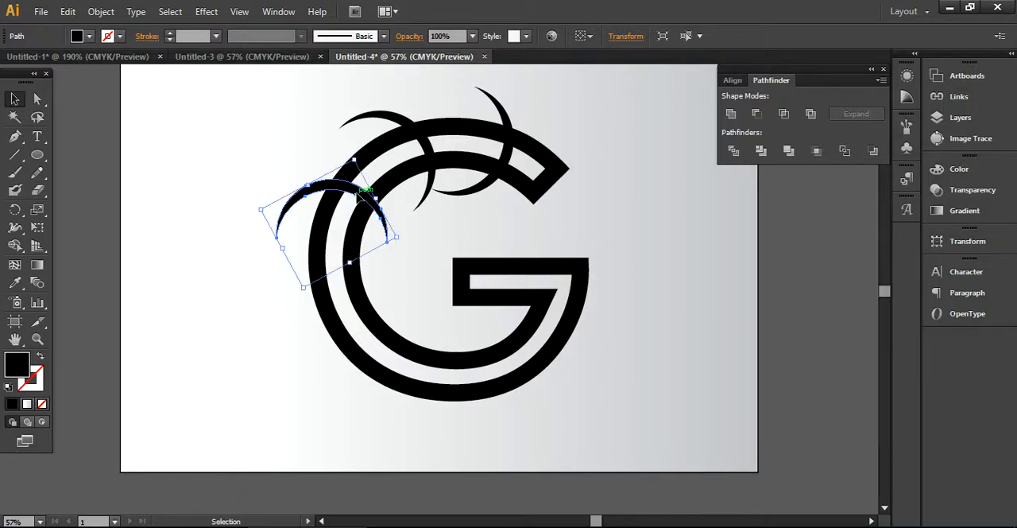
drag(350, 191, 350, 266)
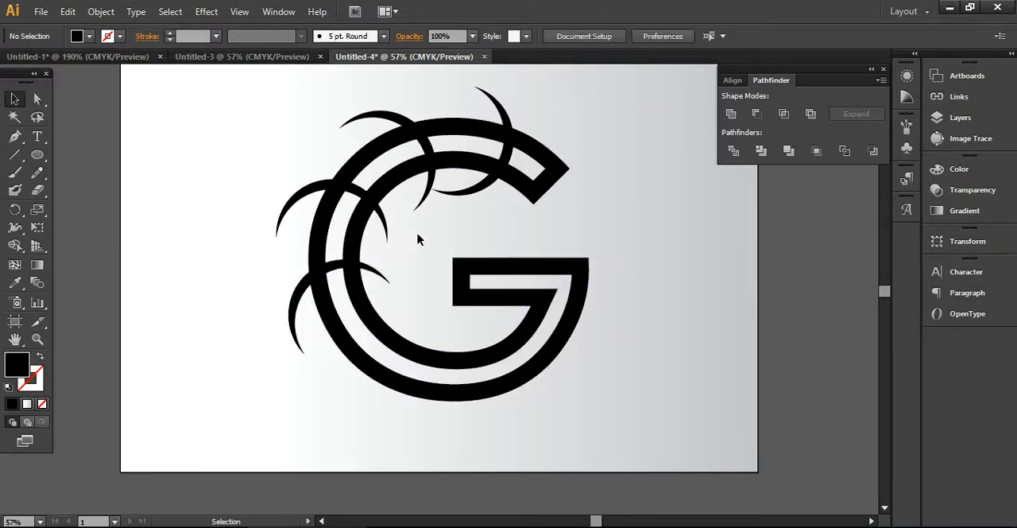
Place two more crescent copies across the G's lower-left and bottom-left stripes
click(334, 273)
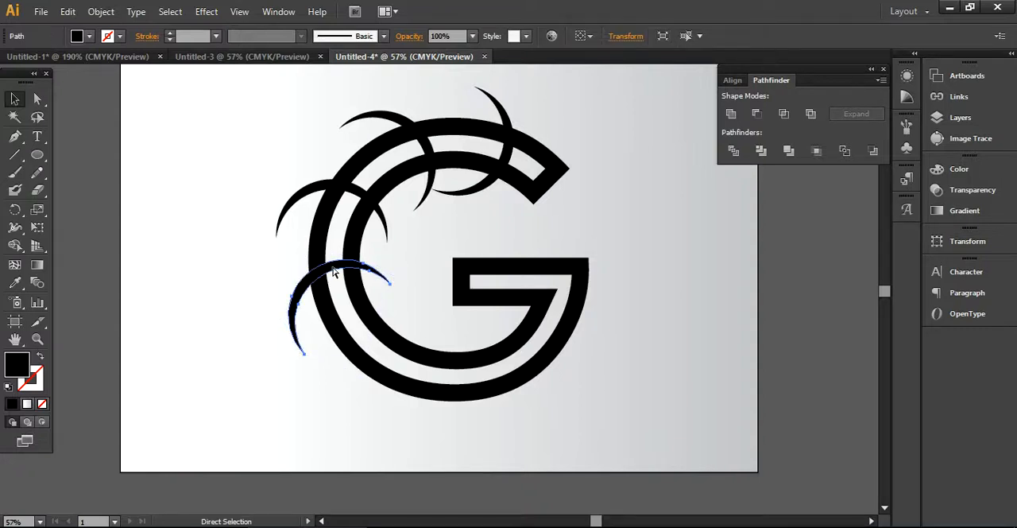
drag(333, 273, 378, 330)
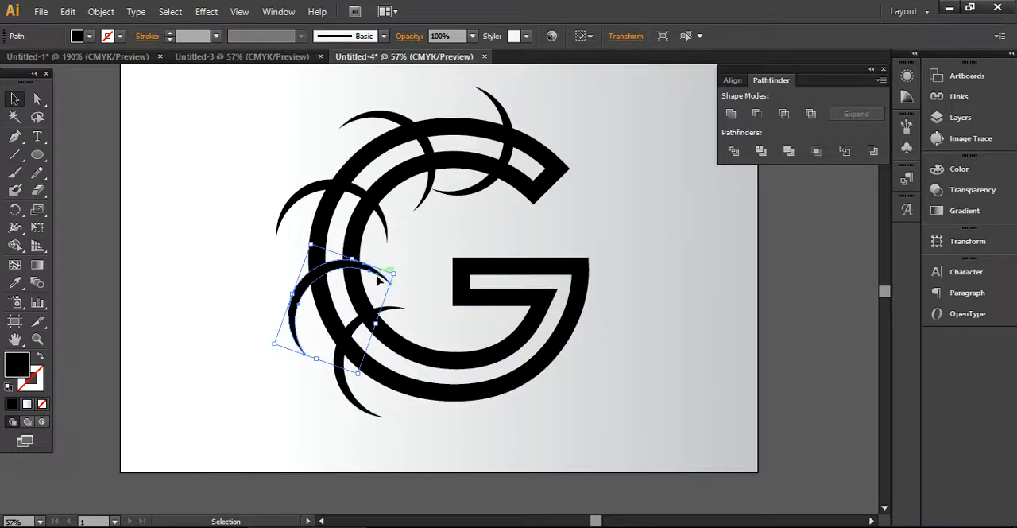
mouse_move(401, 272)
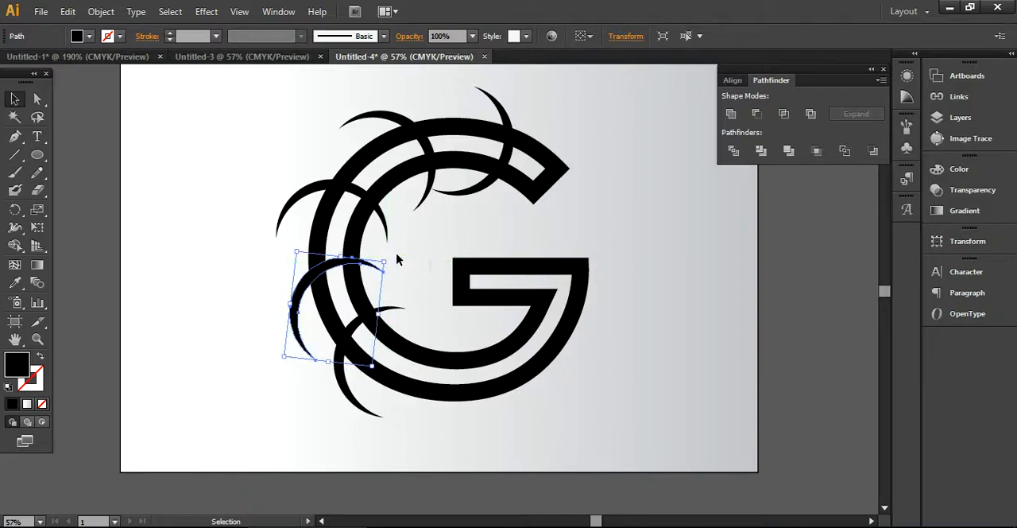
mouse_move(432, 412)
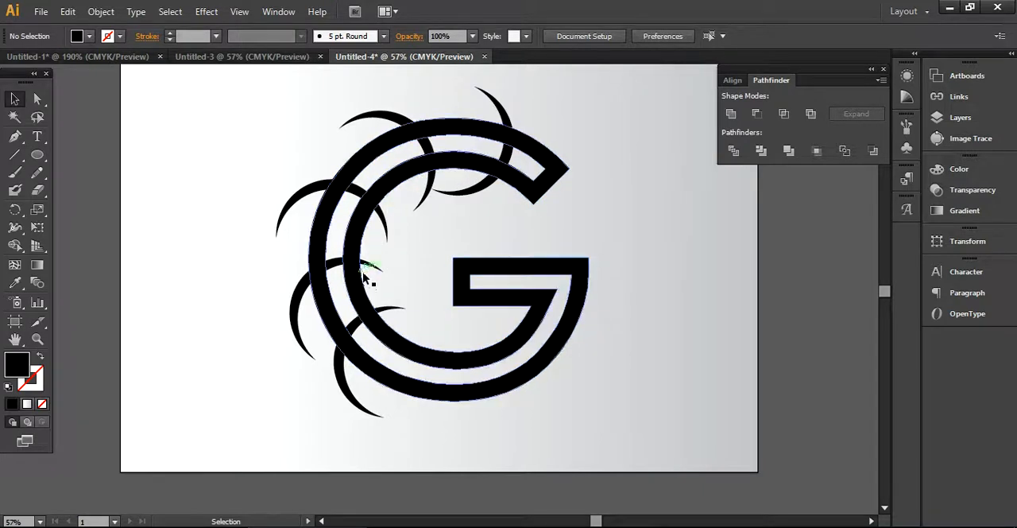
drag(365, 270, 306, 302)
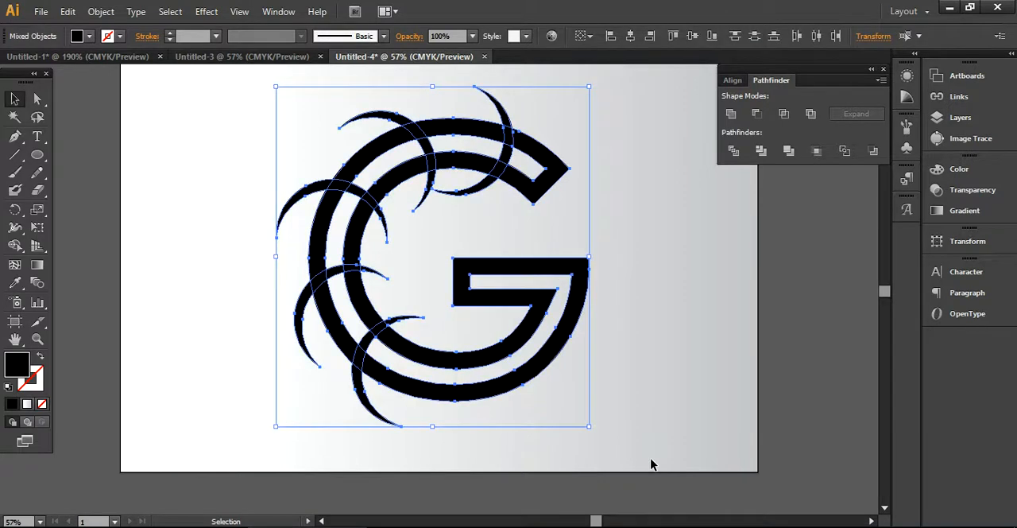
Subtract the crescents from the G with Pathfinder Minus Front, leaving crescent gaps
click(757, 115)
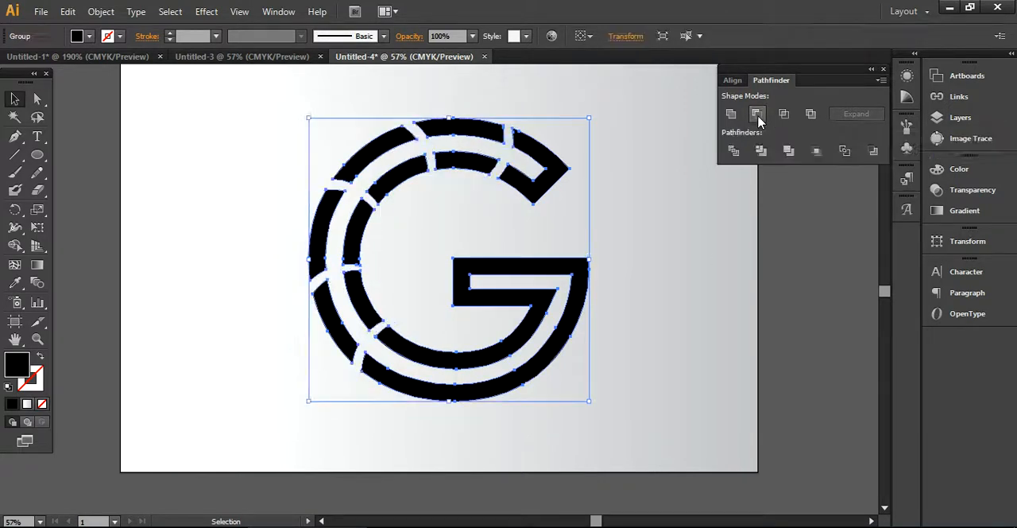
click(756, 113)
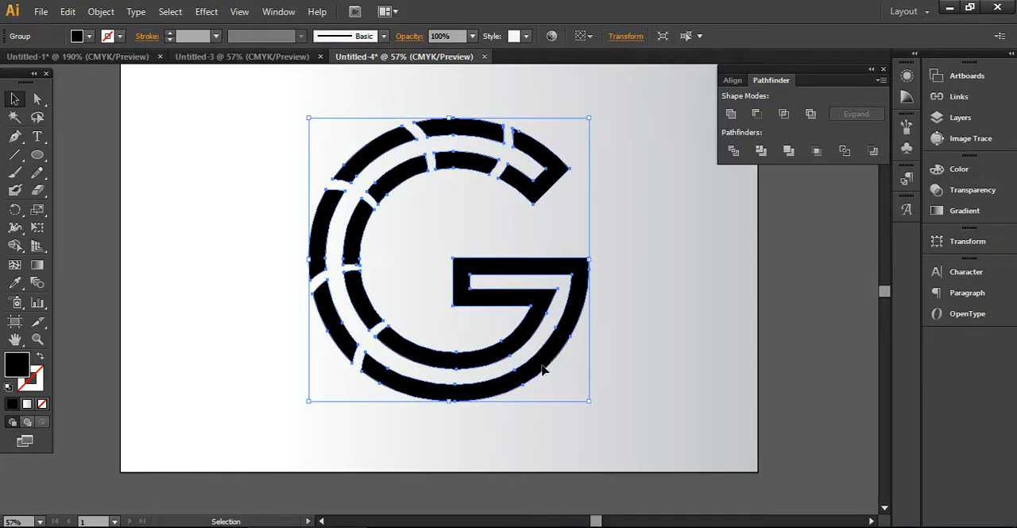
Fill the notched G with the Dark Spectrum gradient from the Spectrums library
right_click(543, 371)
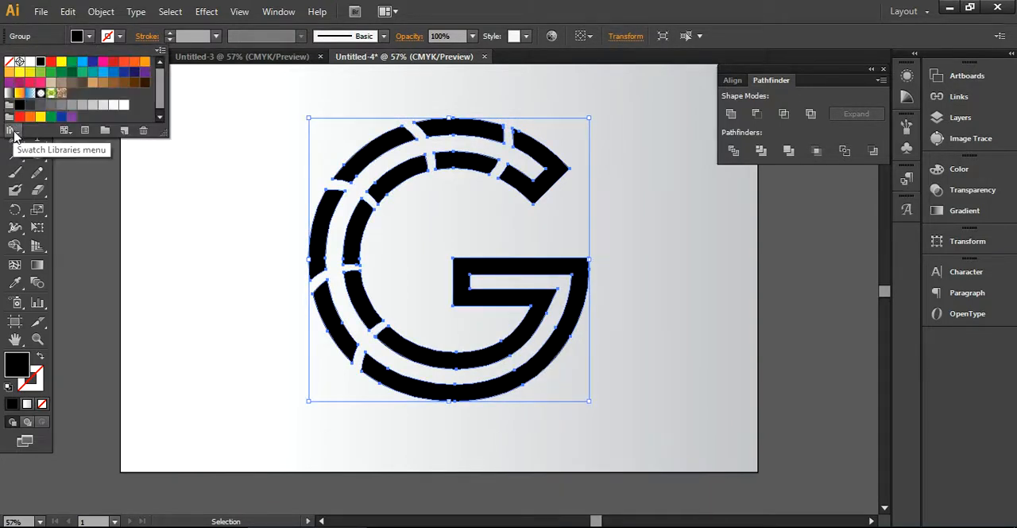
click(13, 130)
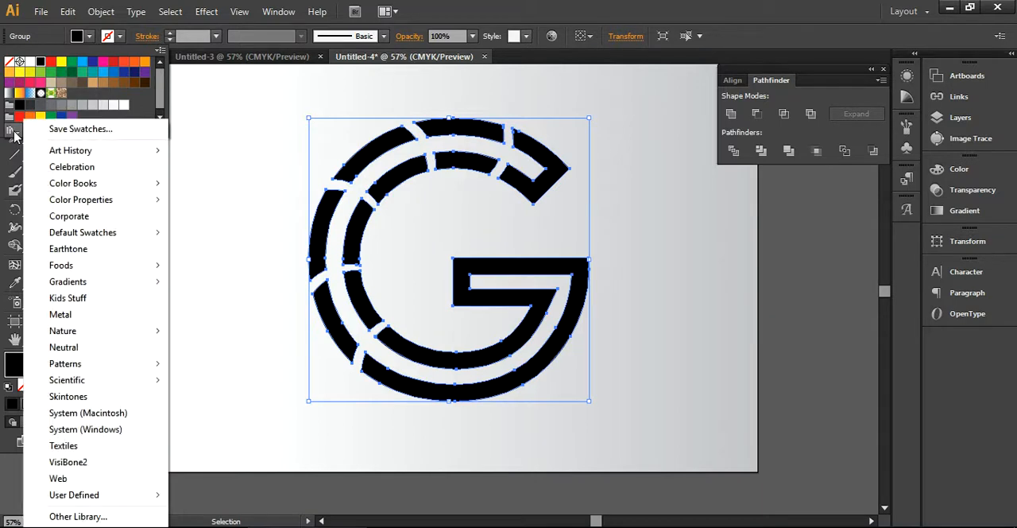
mouse_move(67, 281)
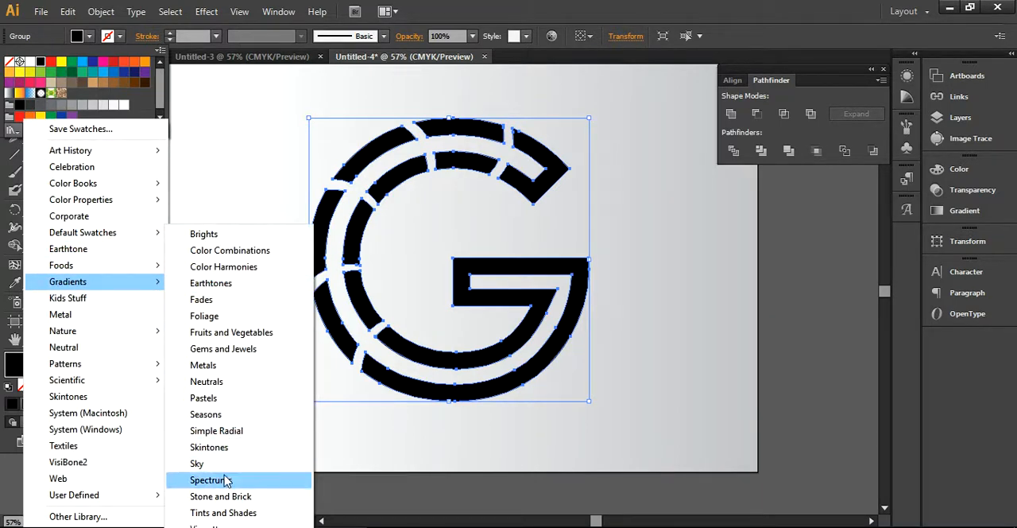
click(210, 480)
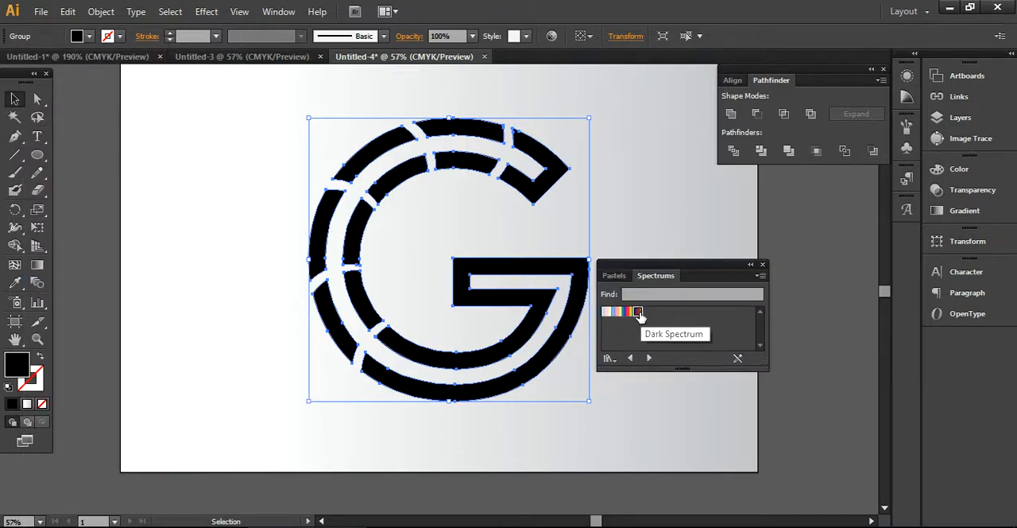
click(639, 312)
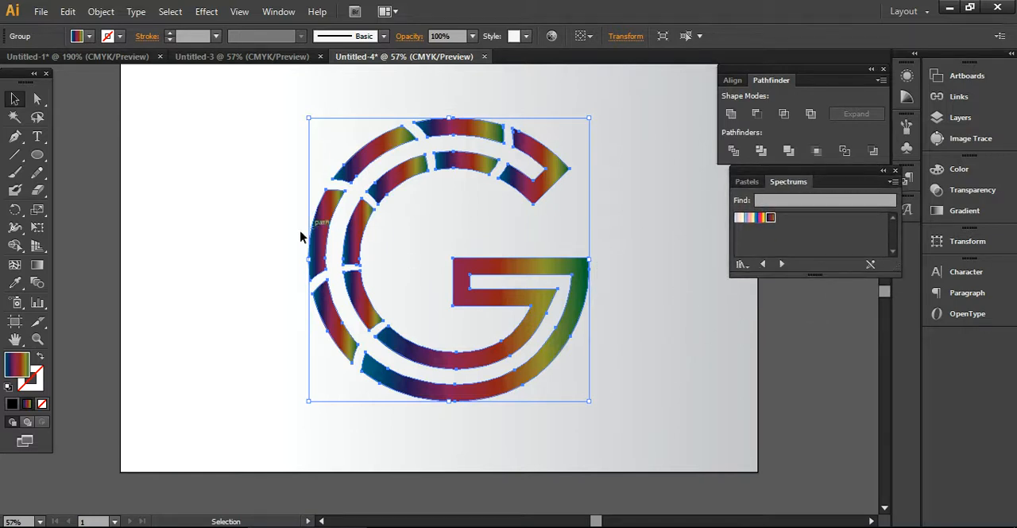
mouse_move(190, 231)
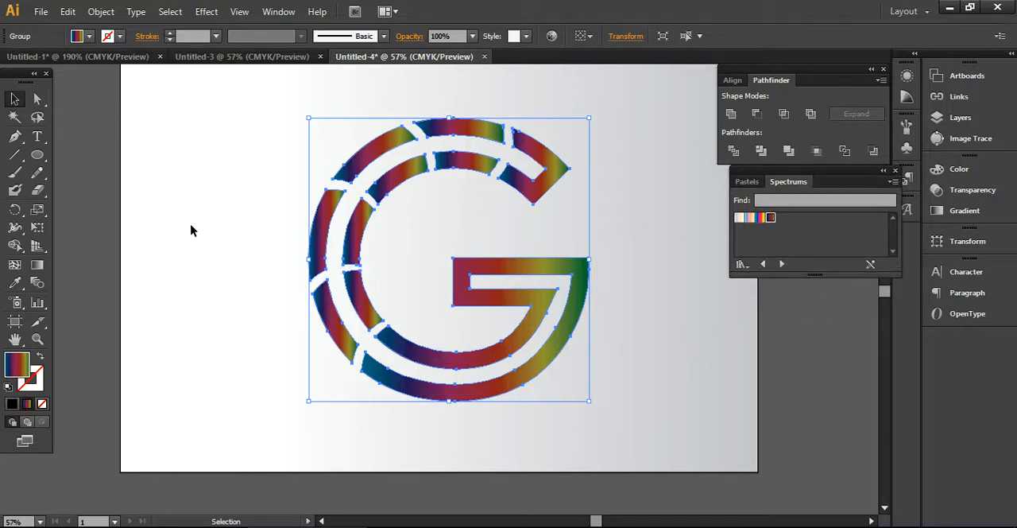
mouse_move(29, 394)
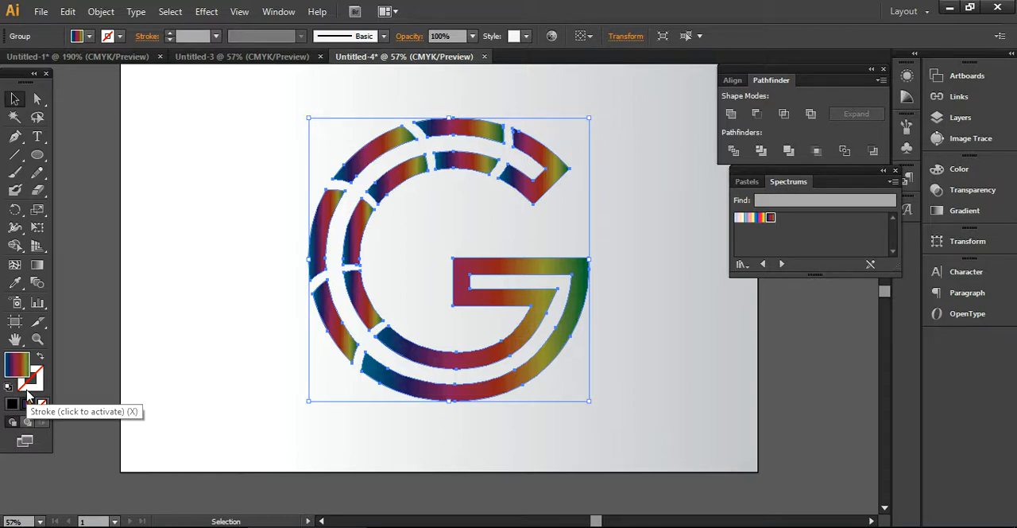
mouse_move(60, 376)
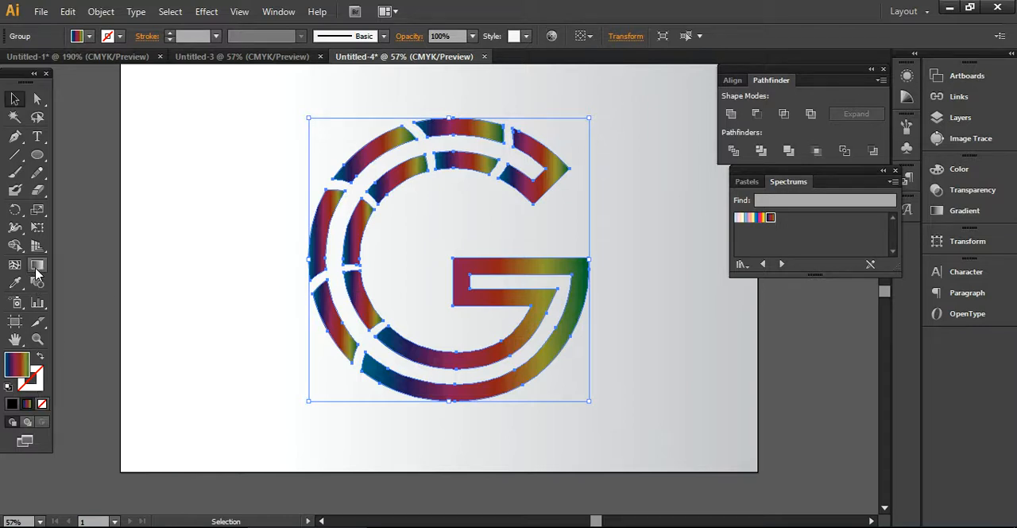
Redirect the gradient diagonally, orange at bottom-left to purple at top-right
drag(336, 275, 587, 108)
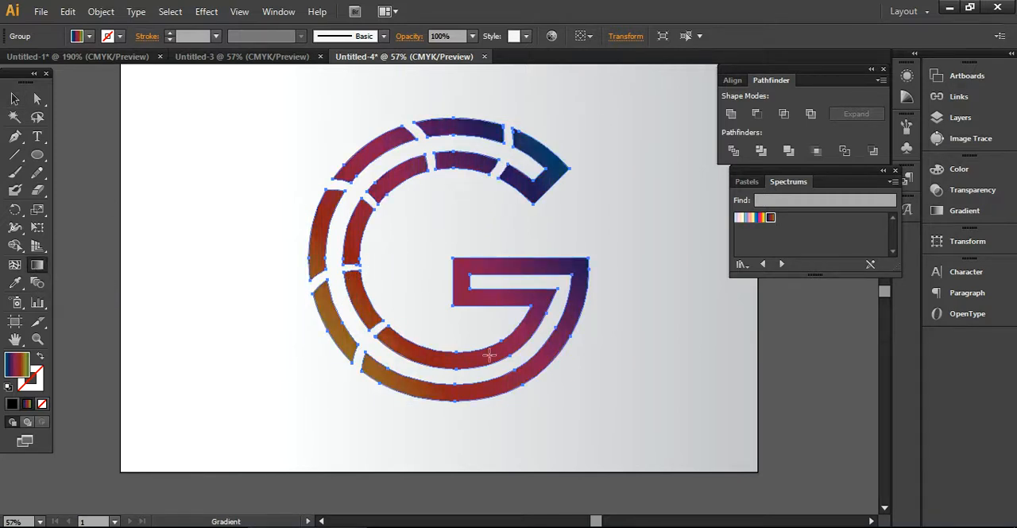
click(14, 99)
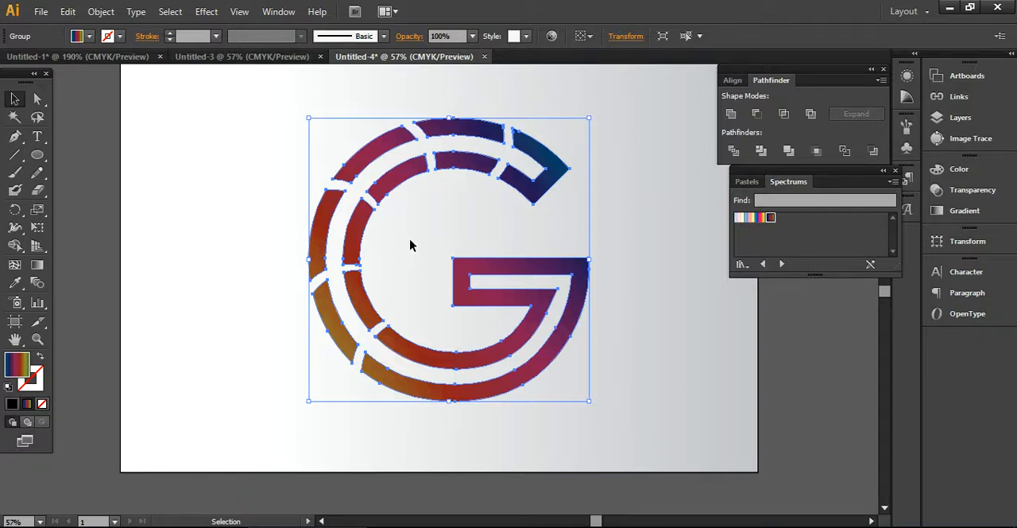
mouse_move(406, 247)
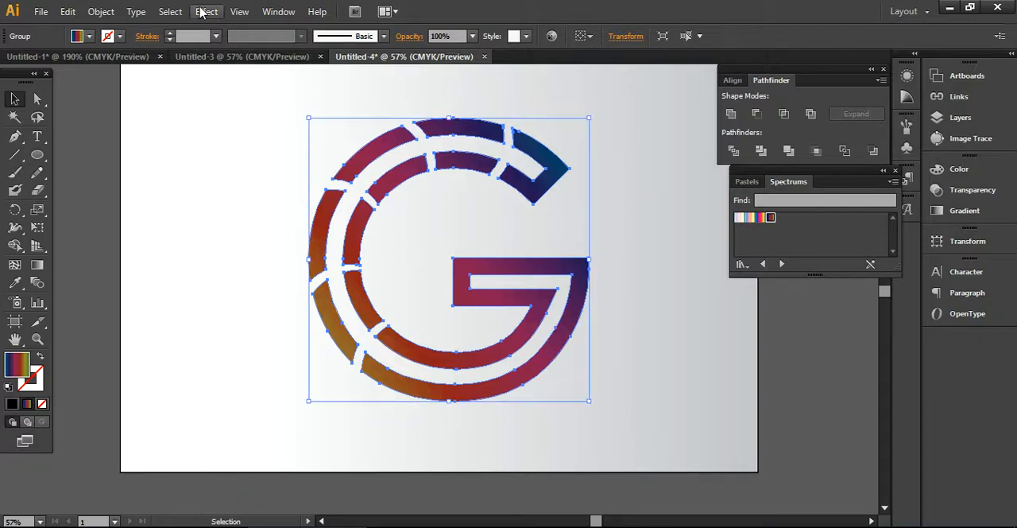
Apply a previewed Drop Shadow to the G and close the gradient library panel
click(207, 11)
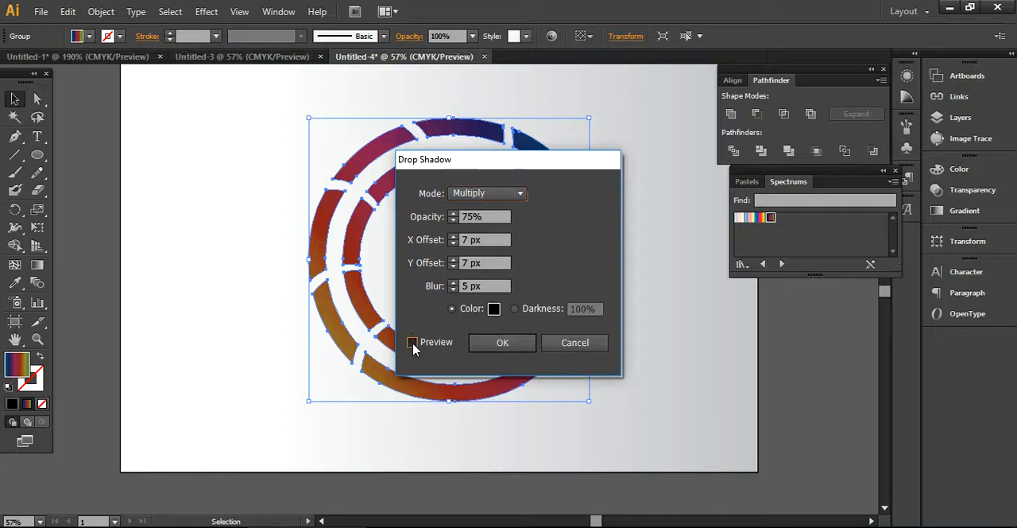
click(413, 342)
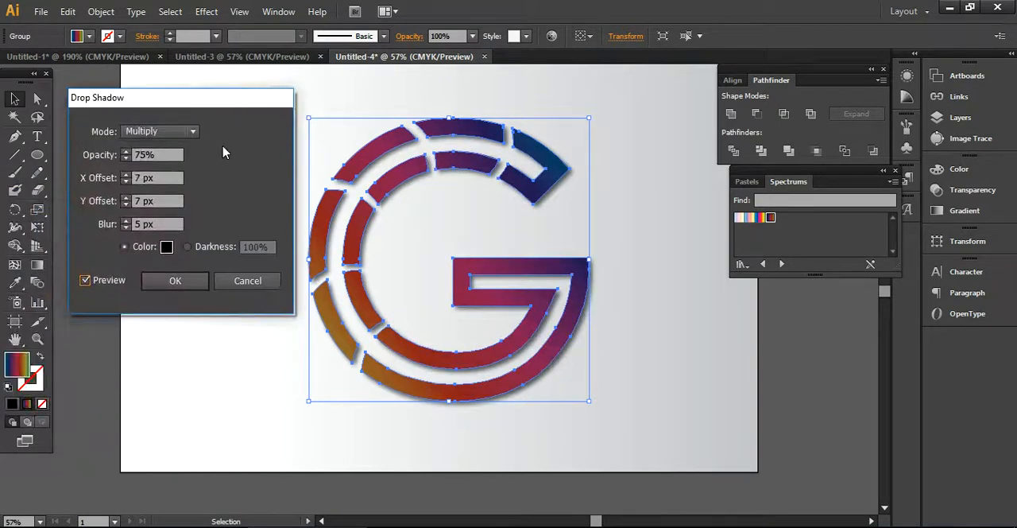
click(175, 280)
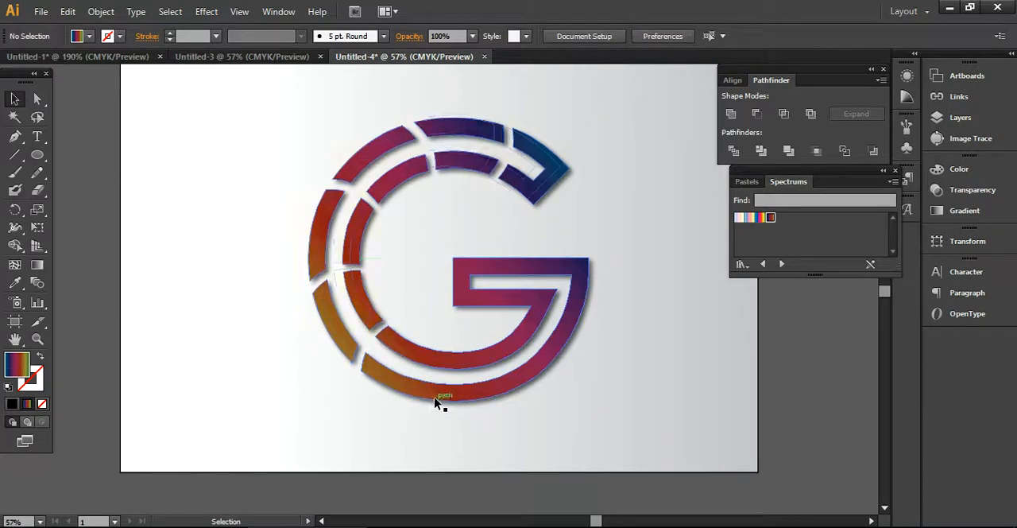
click(435, 400)
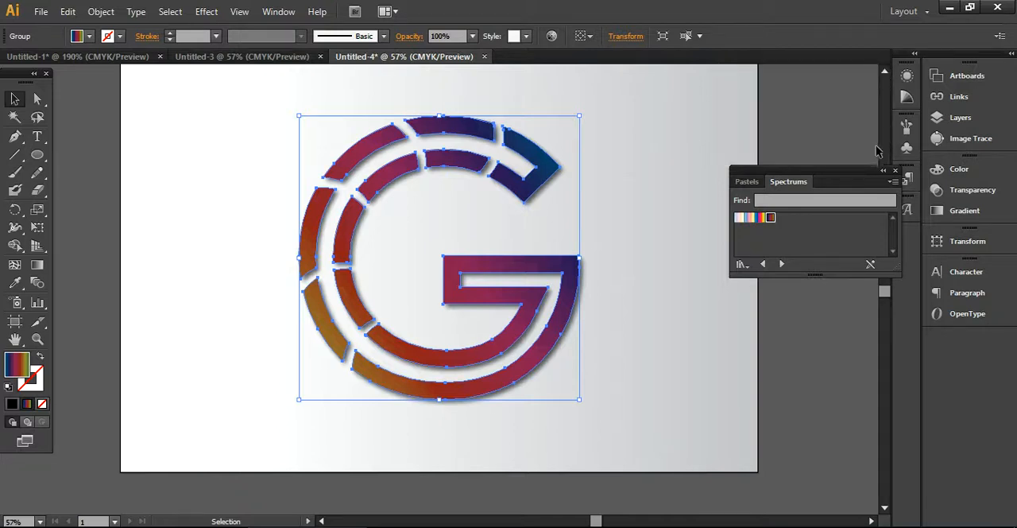
click(895, 170)
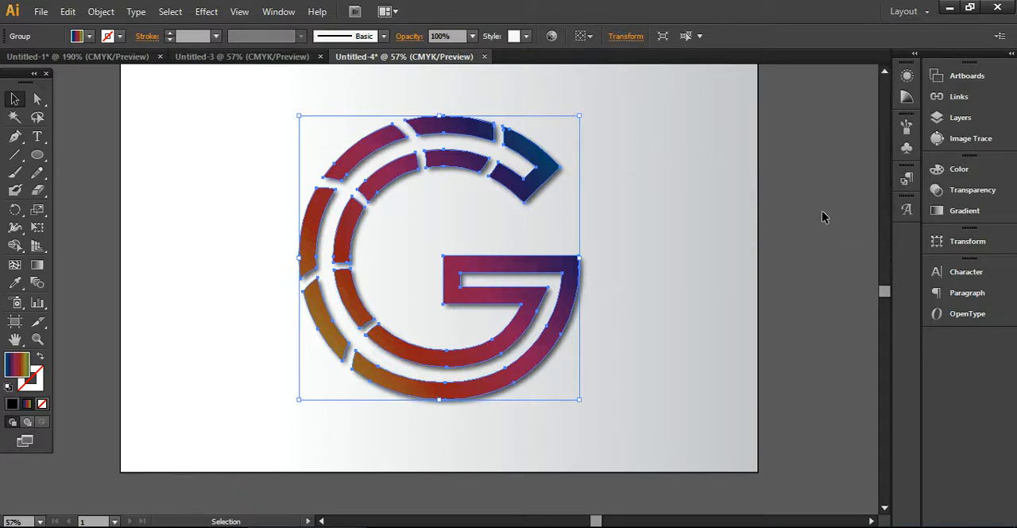